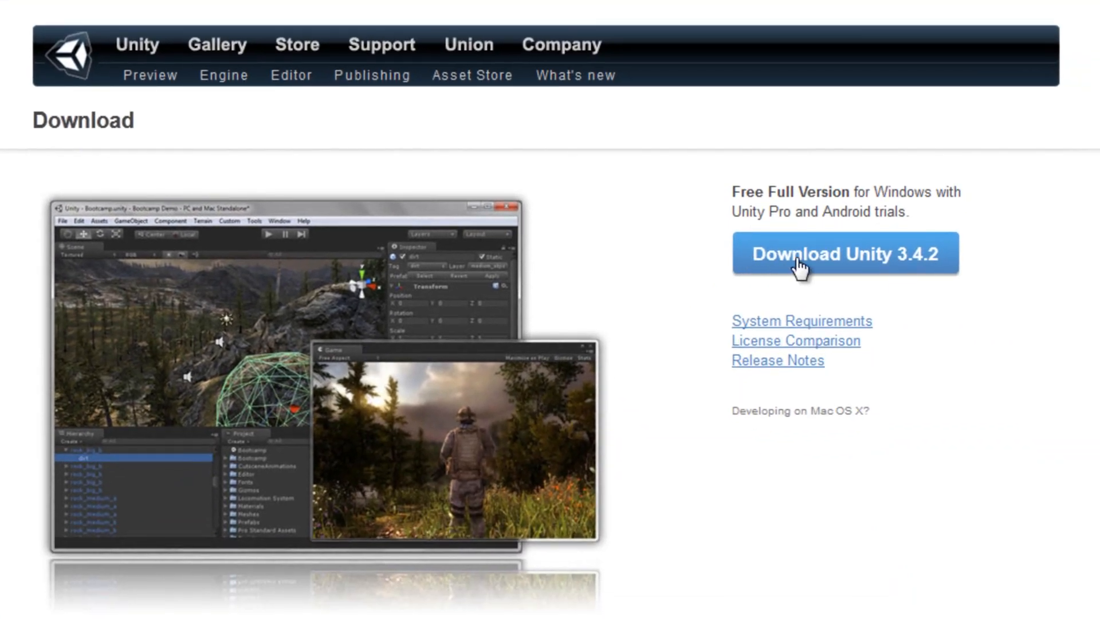
mouse_move(990, 260)
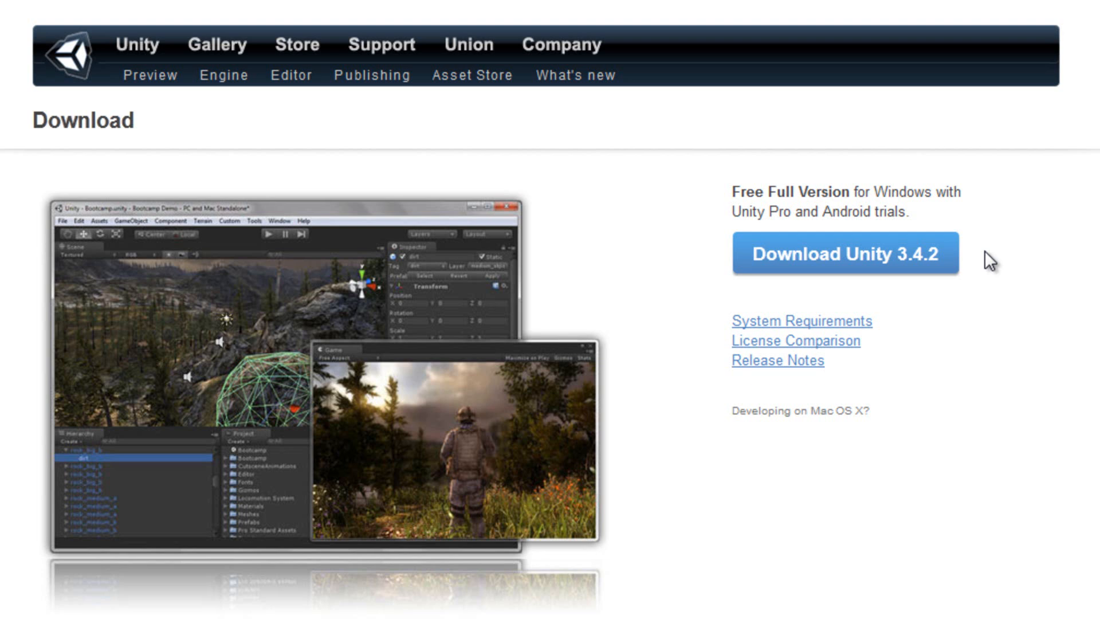
mouse_move(866, 278)
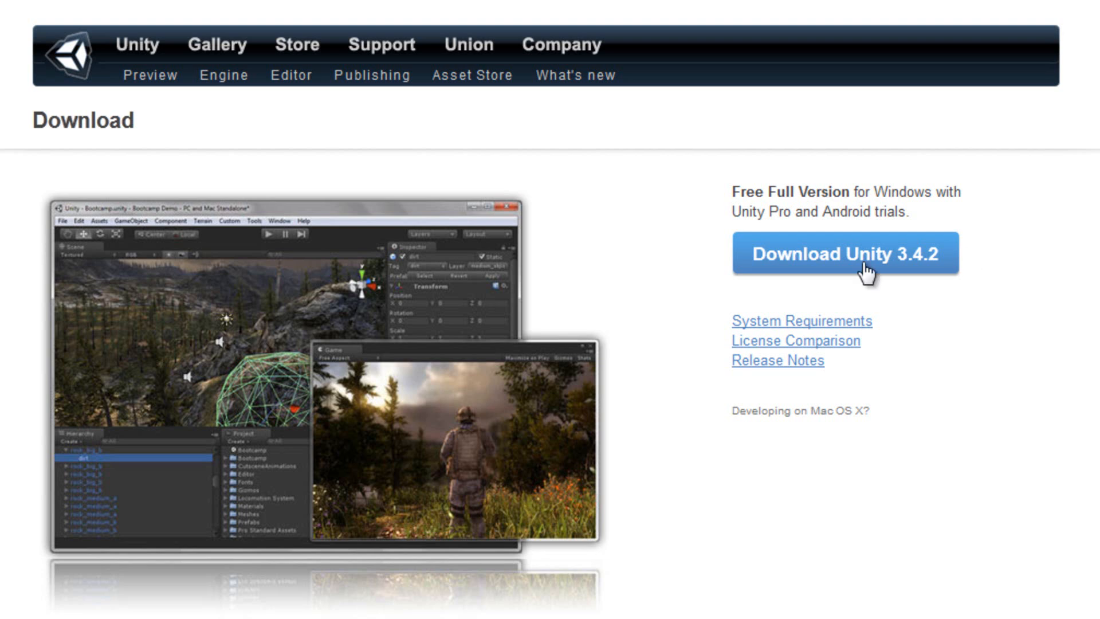
mouse_move(900, 276)
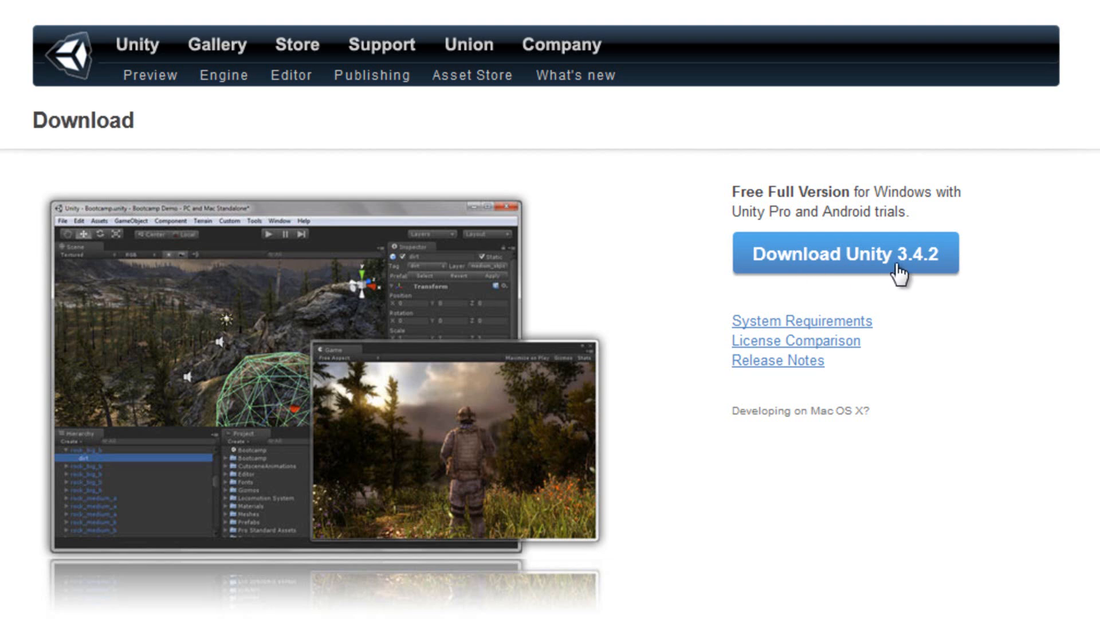
mouse_move(870, 281)
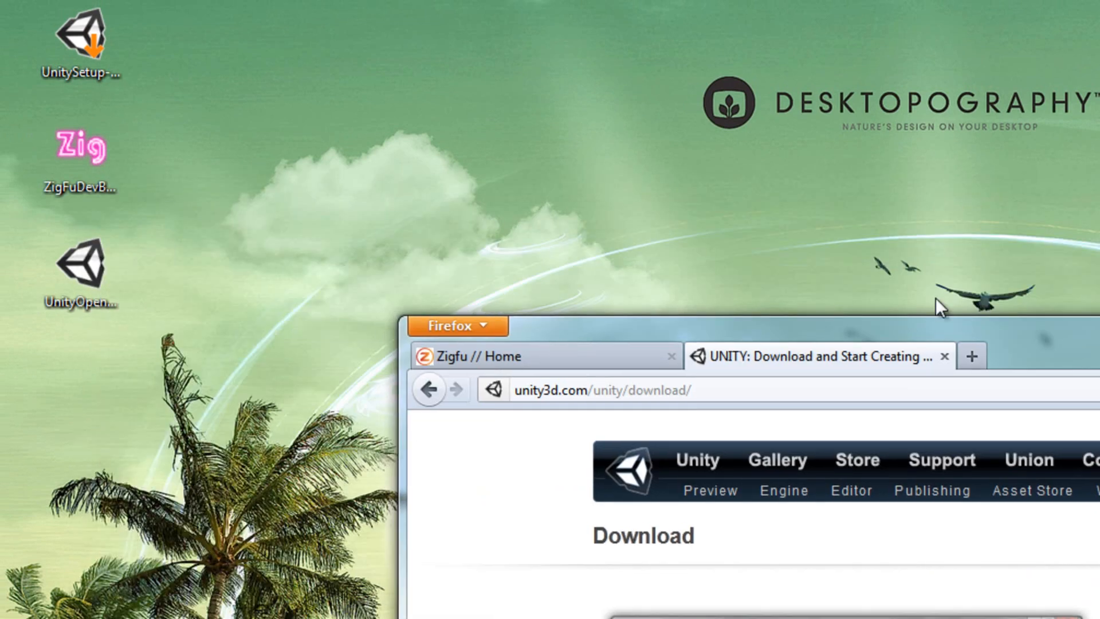
Select the UnitySetup installer icon and move the Firefox window up and left
click(79, 42)
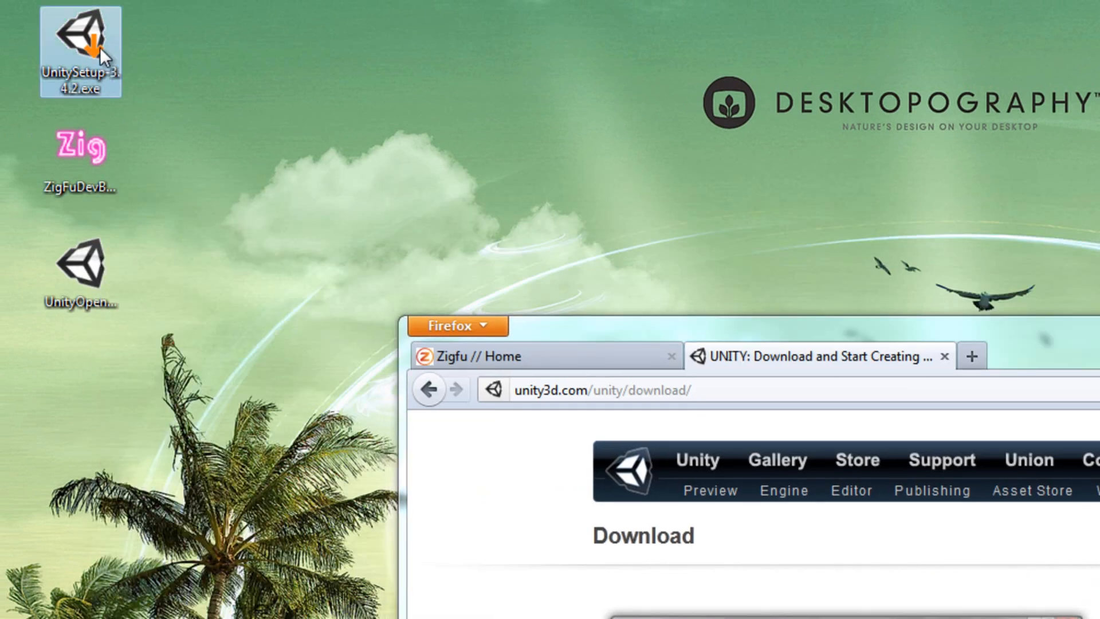
drag(449, 325, 165, 141)
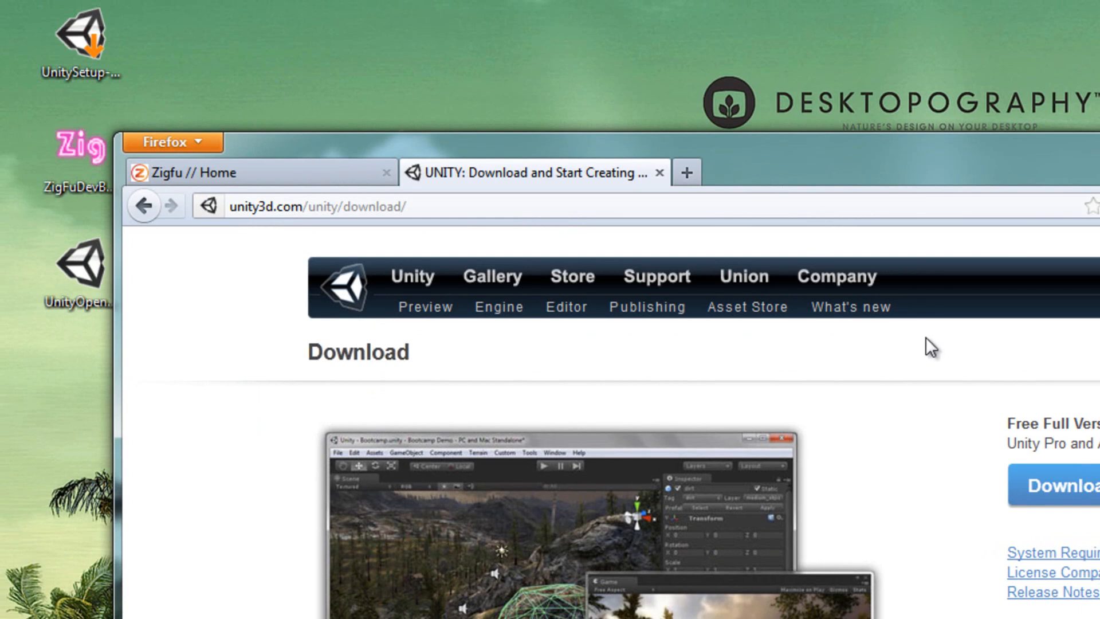
Close the Unity download tab and scroll through the Zigfu home page
click(659, 172)
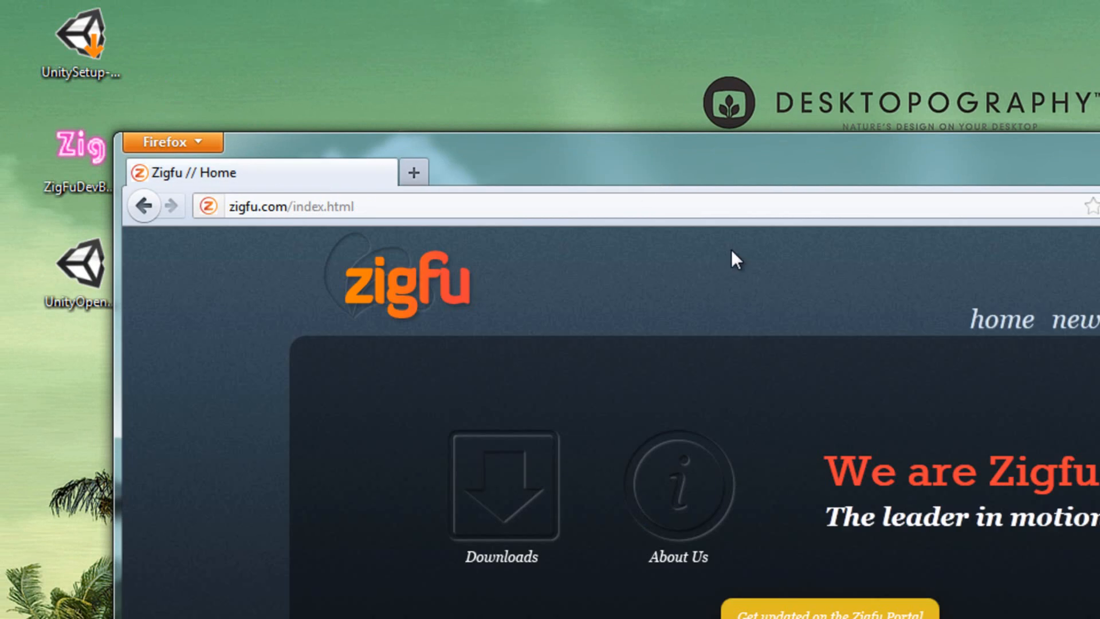
click(253, 206)
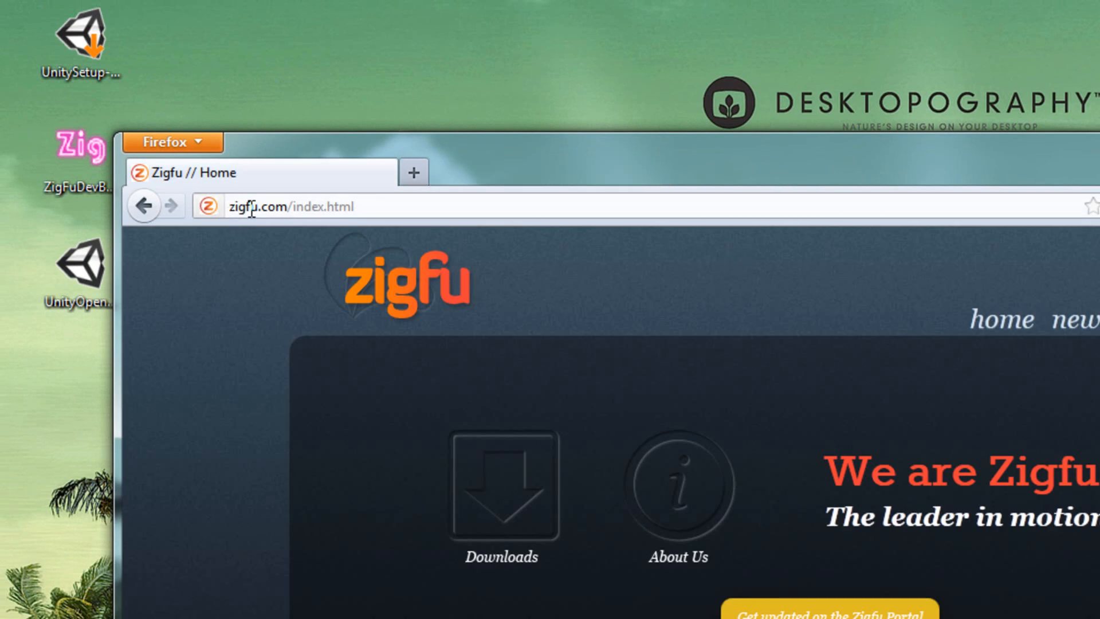
mouse_move(449, 207)
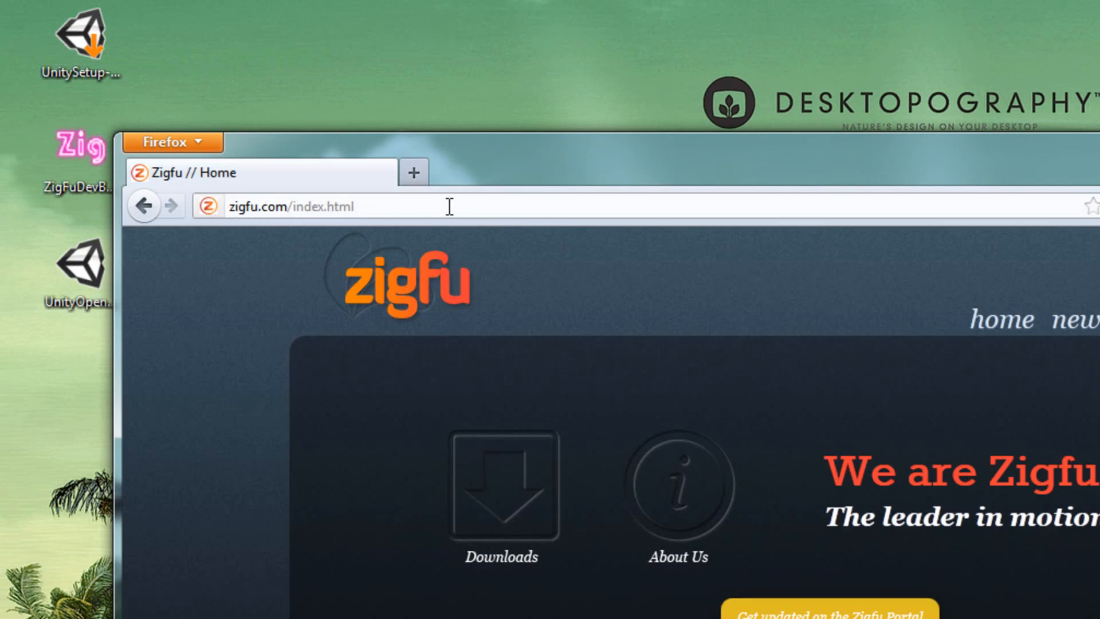
scroll(down, 3)
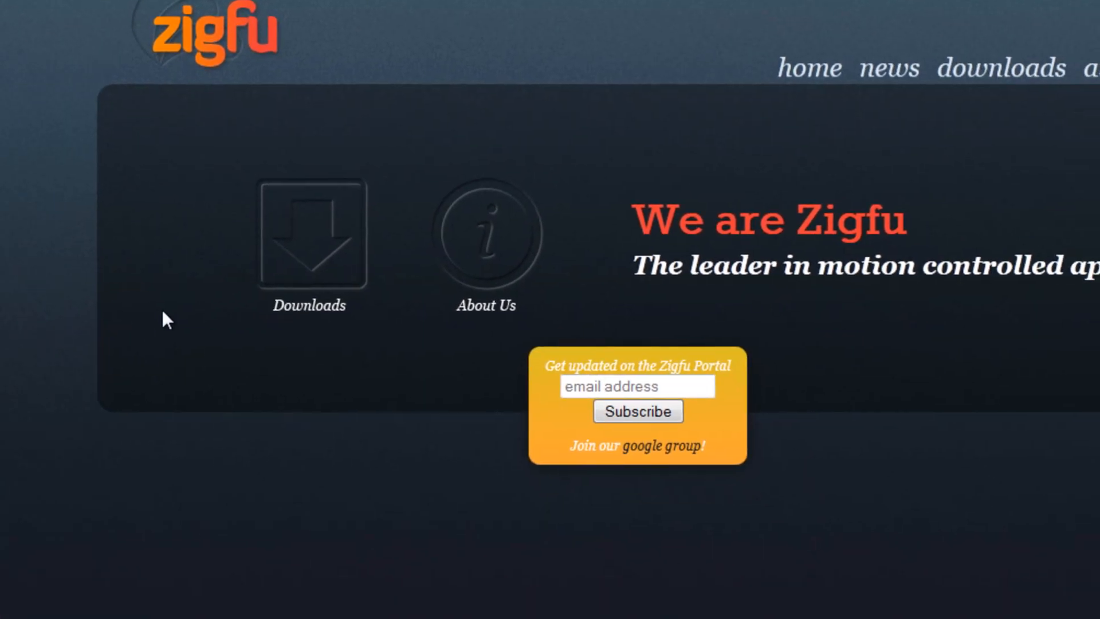
mouse_move(176, 319)
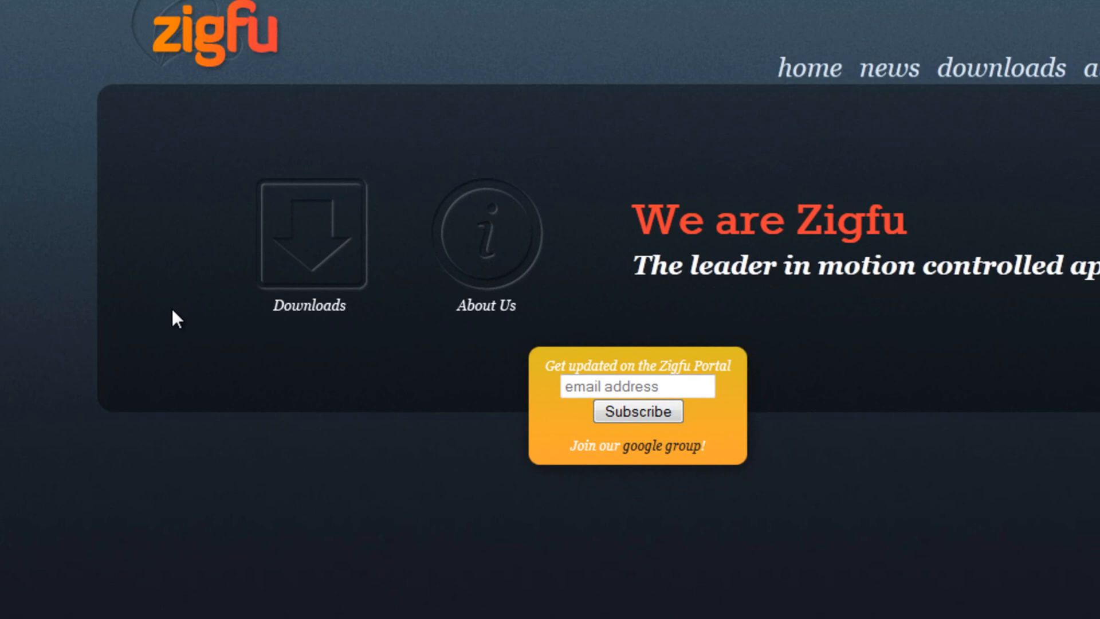
mouse_move(309, 234)
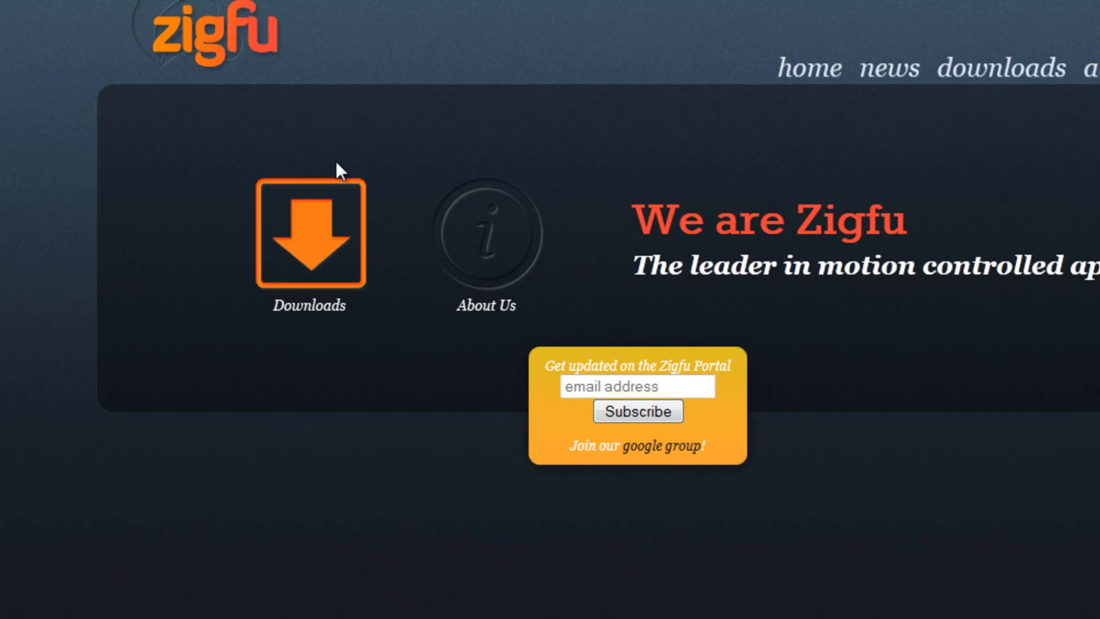
Open Zigfu Downloads and scroll down to the DevBundle and Unity3d Bindings sections
click(309, 232)
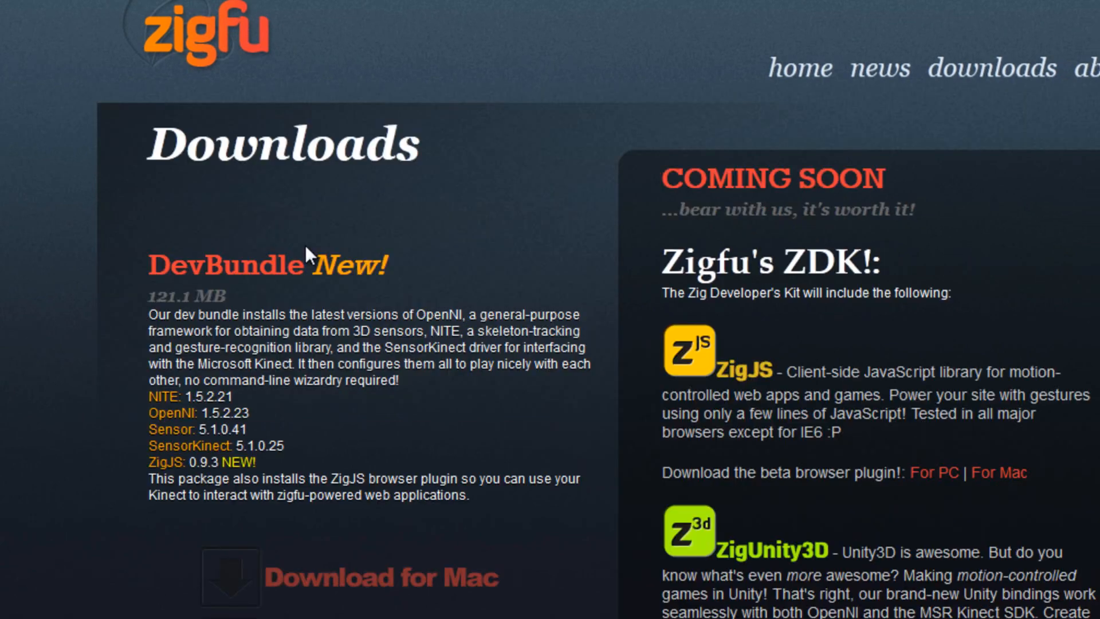
scroll(down, 3)
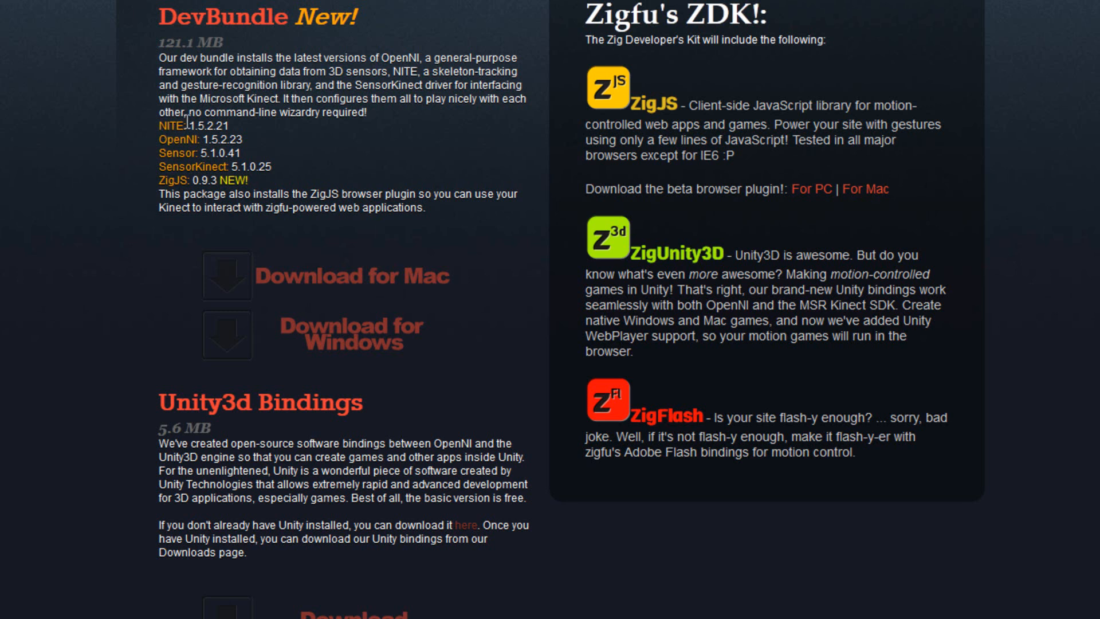
mouse_move(185, 125)
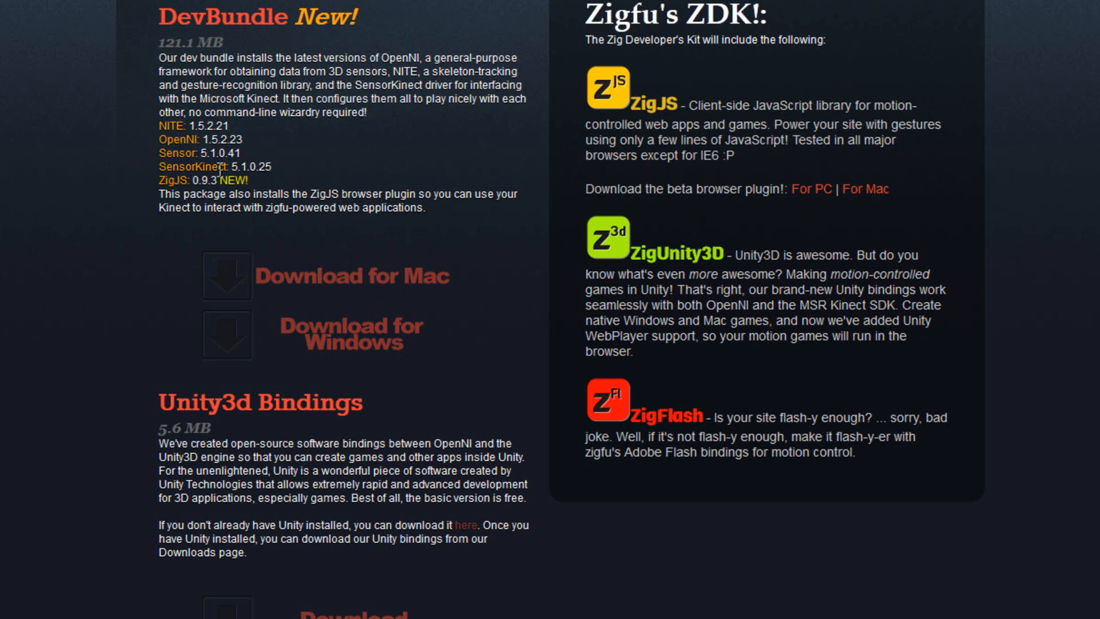
mouse_move(330, 337)
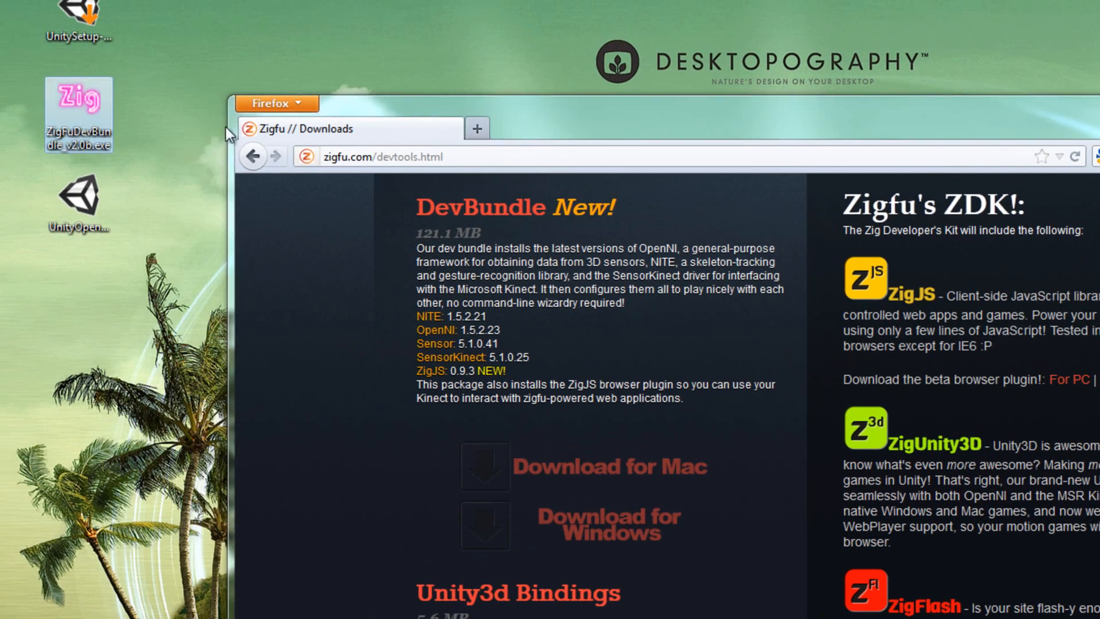
scroll(down, 3)
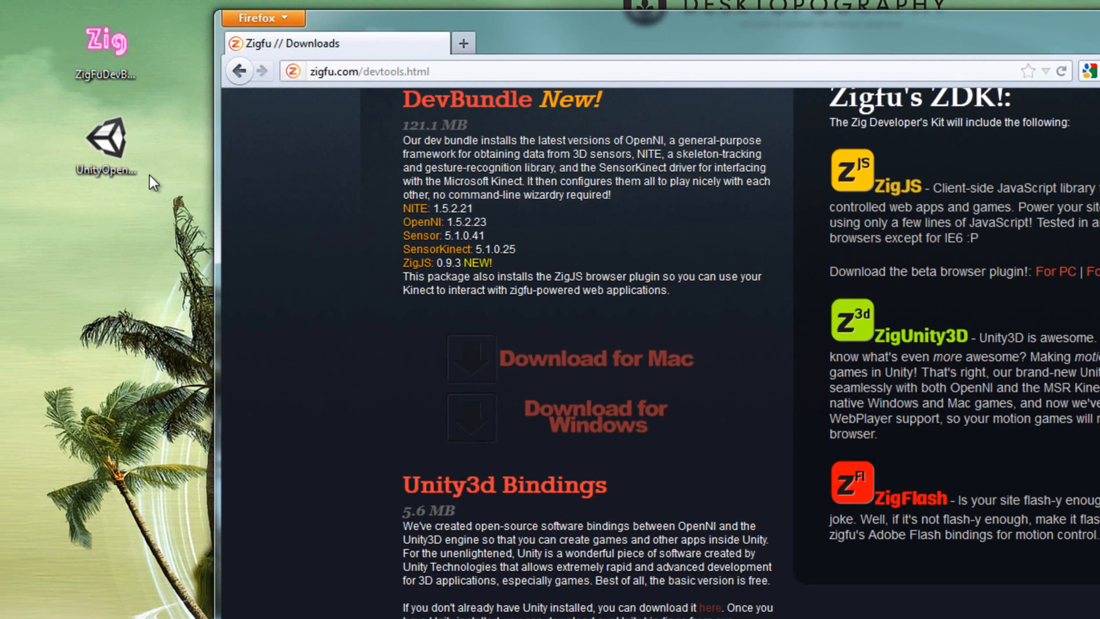
click(106, 144)
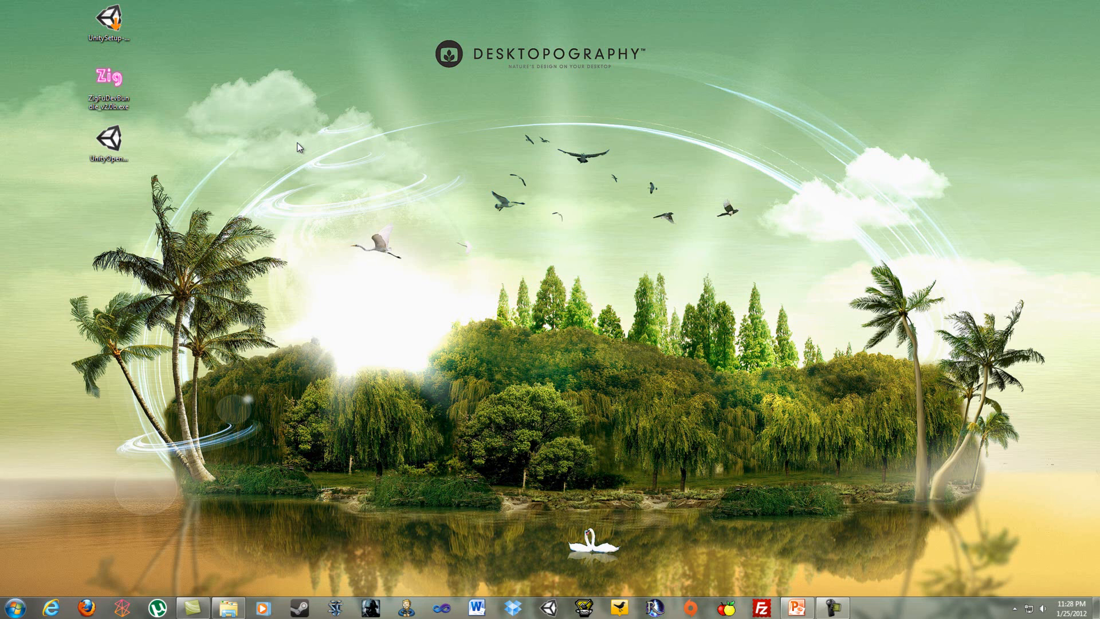
mouse_move(319, 125)
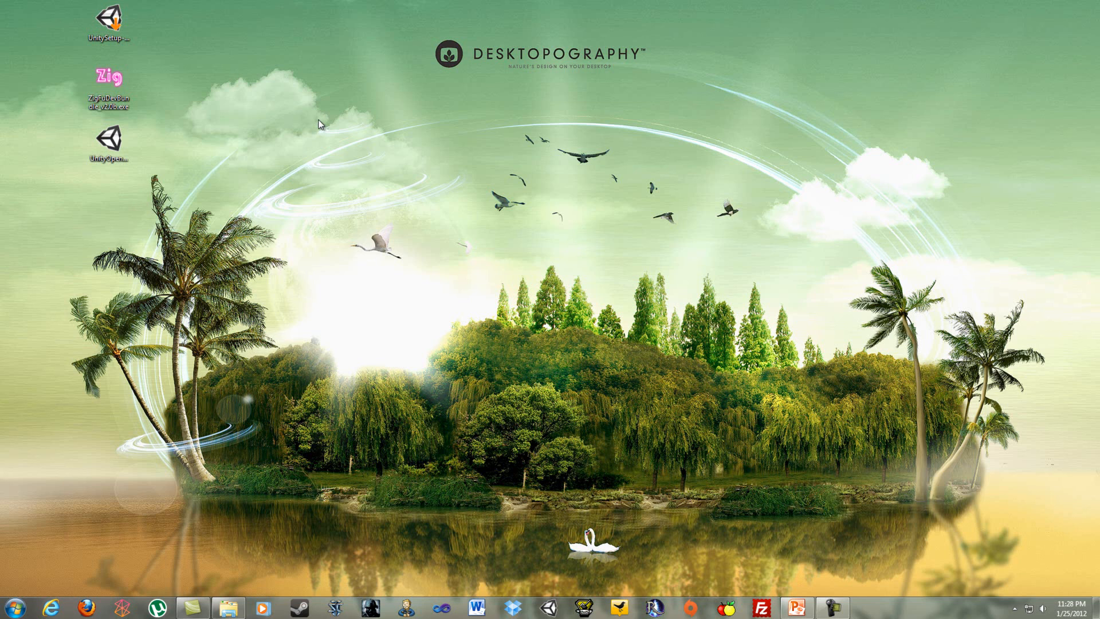
mouse_move(231, 140)
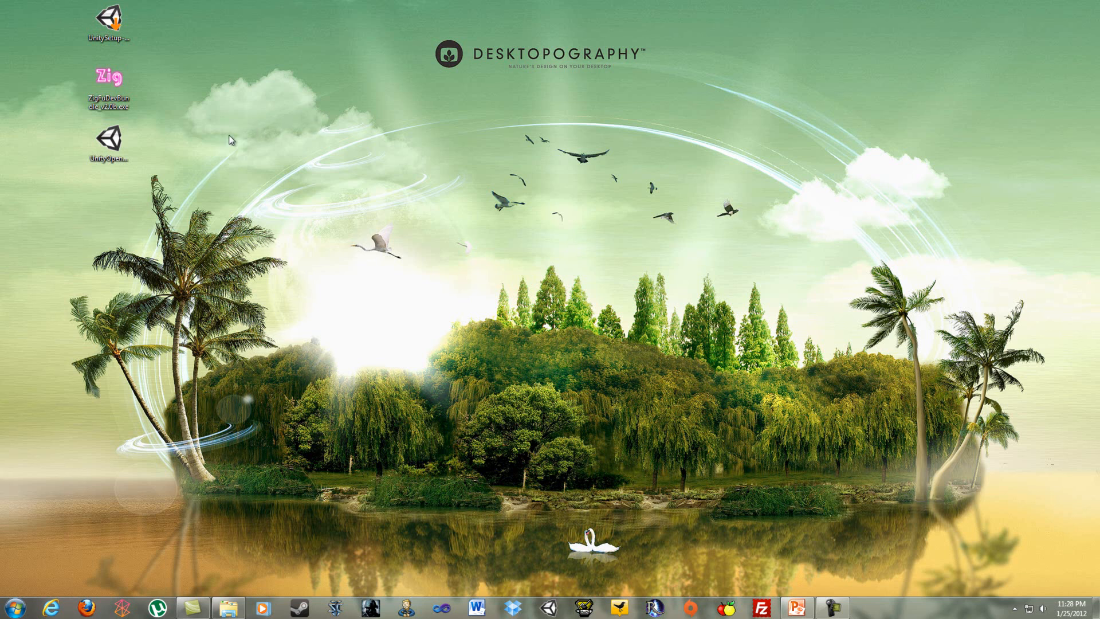
click(108, 19)
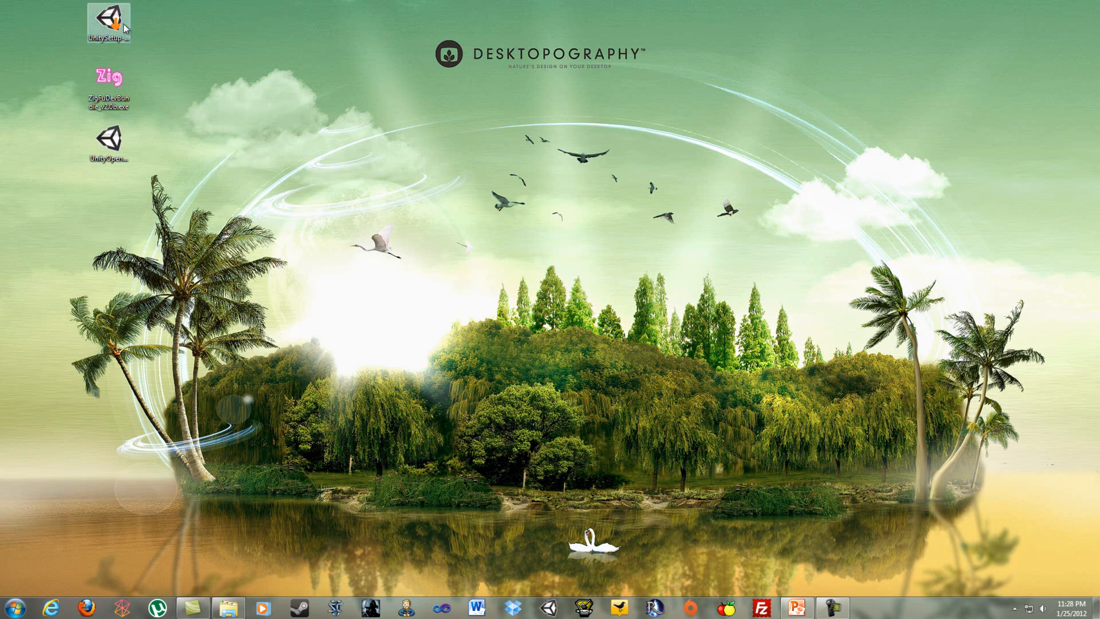
mouse_move(109, 21)
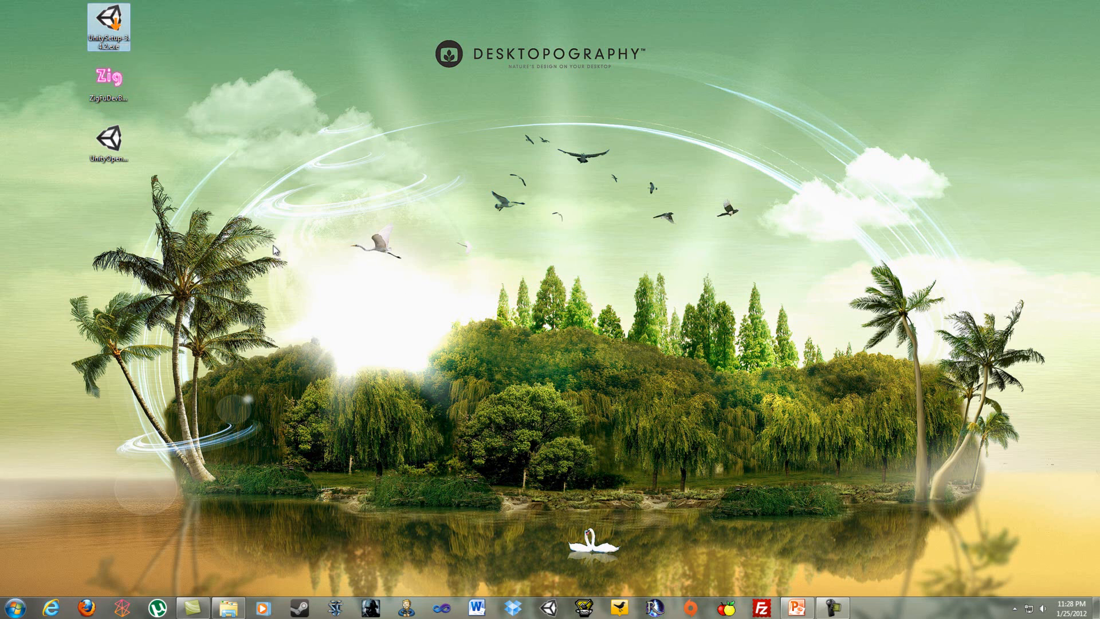
mouse_move(549, 466)
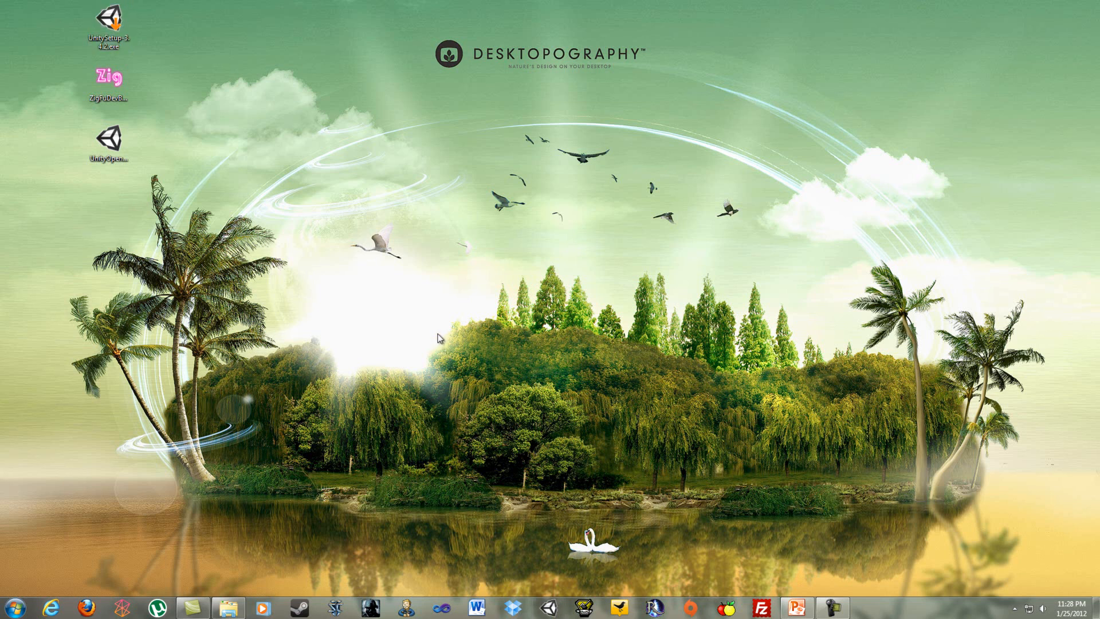
click(108, 77)
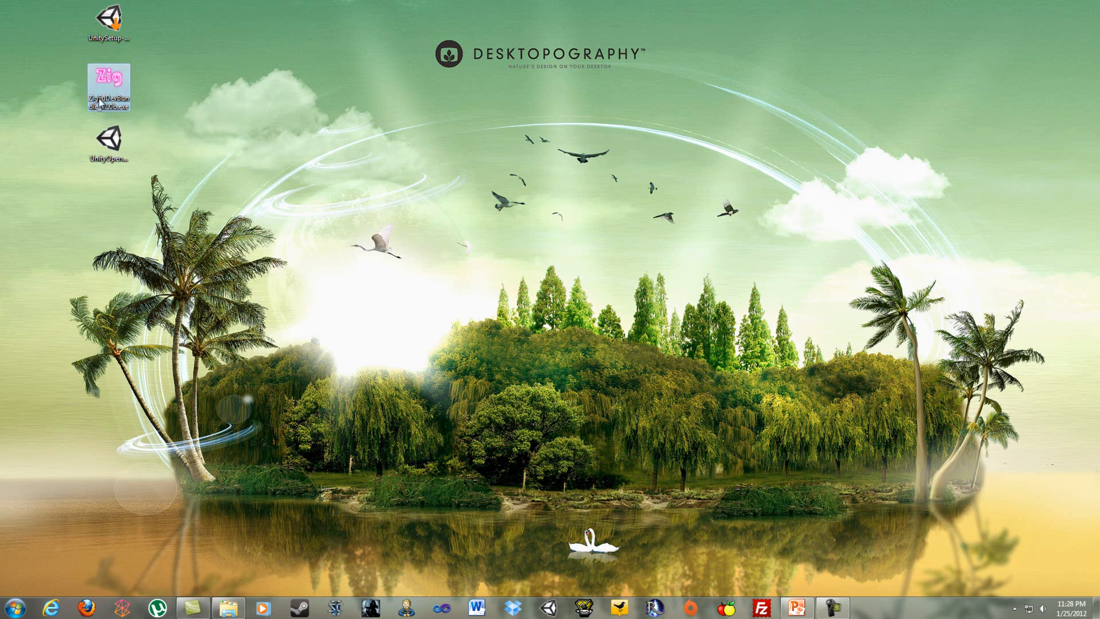
mouse_move(353, 163)
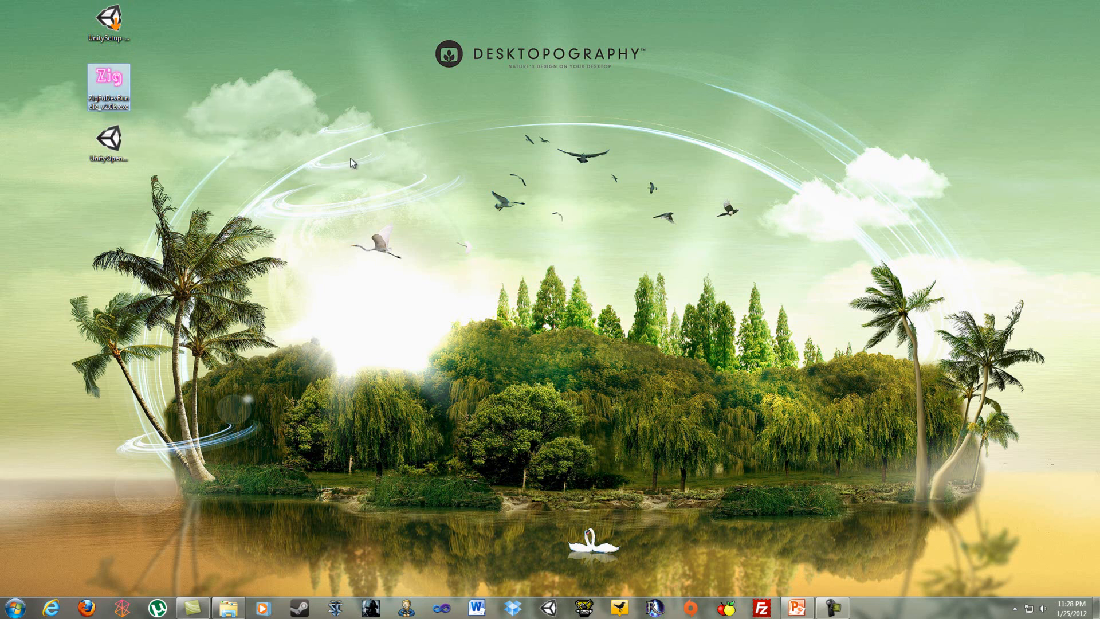
mouse_move(361, 154)
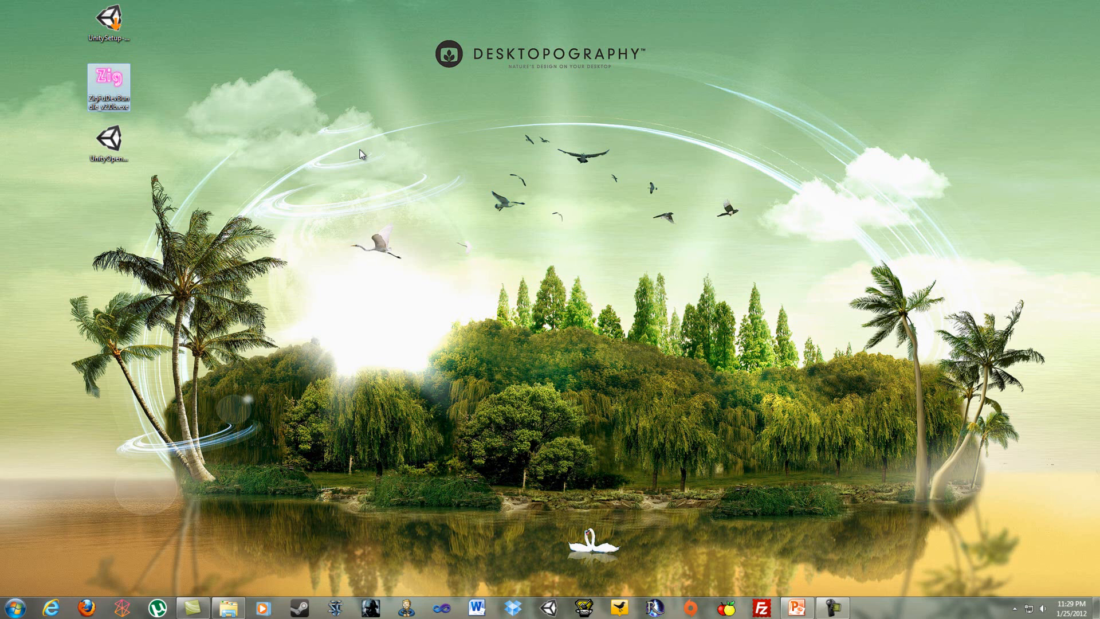
mouse_move(190, 143)
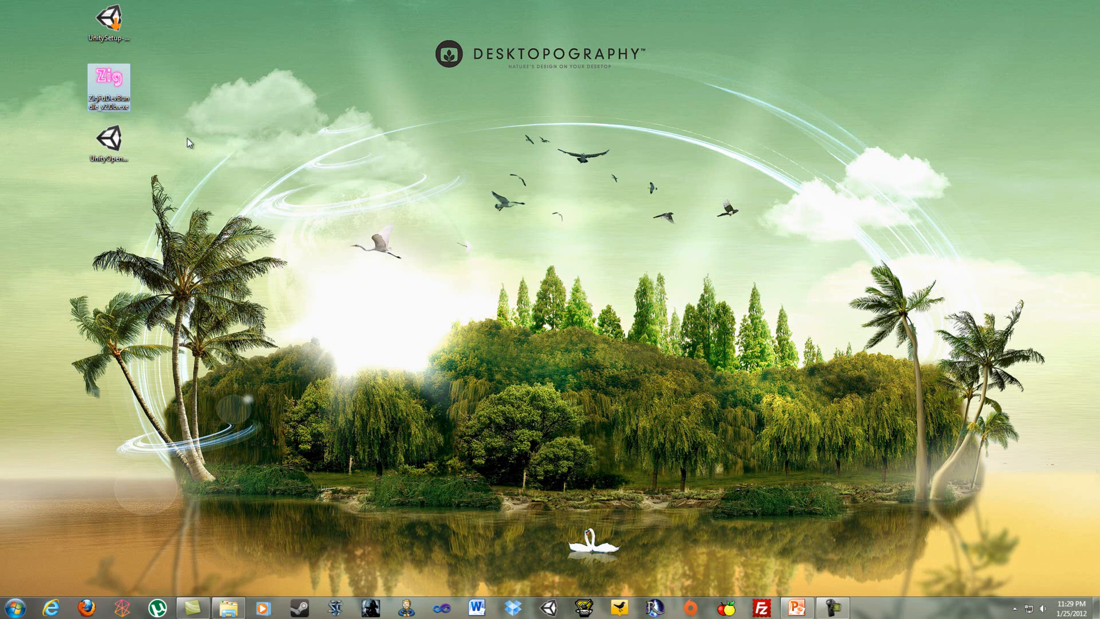
mouse_move(191, 107)
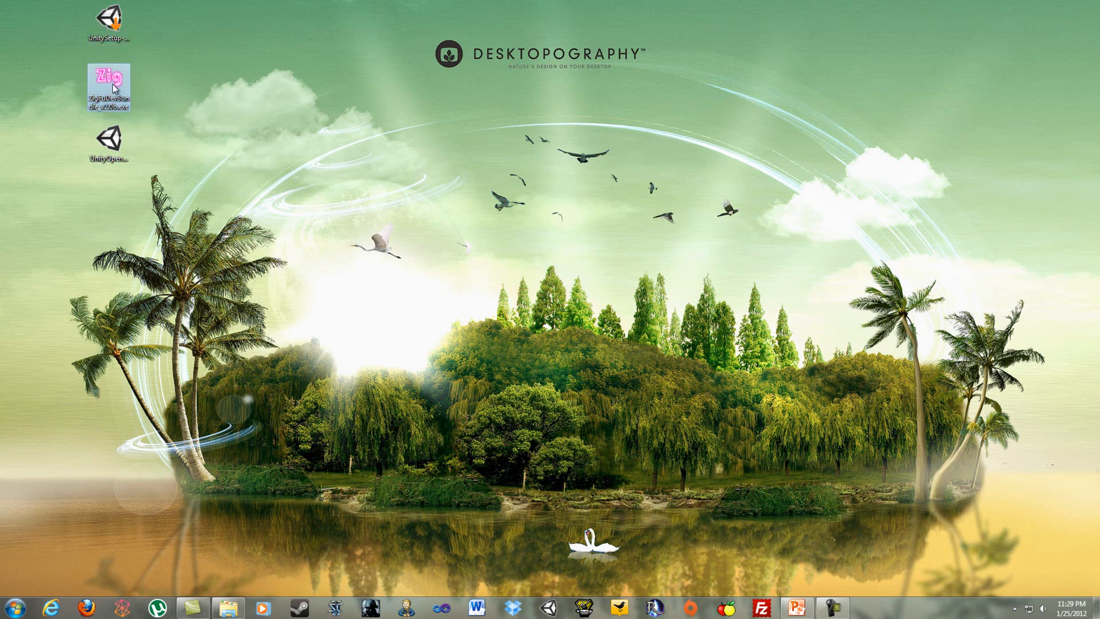
mouse_move(135, 109)
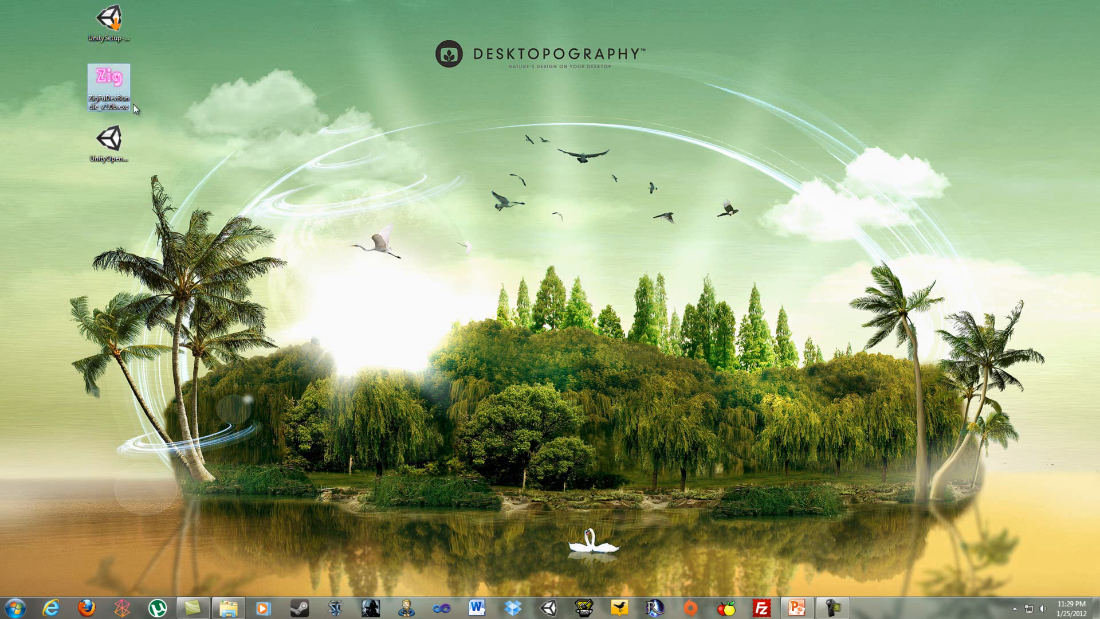
mouse_move(160, 118)
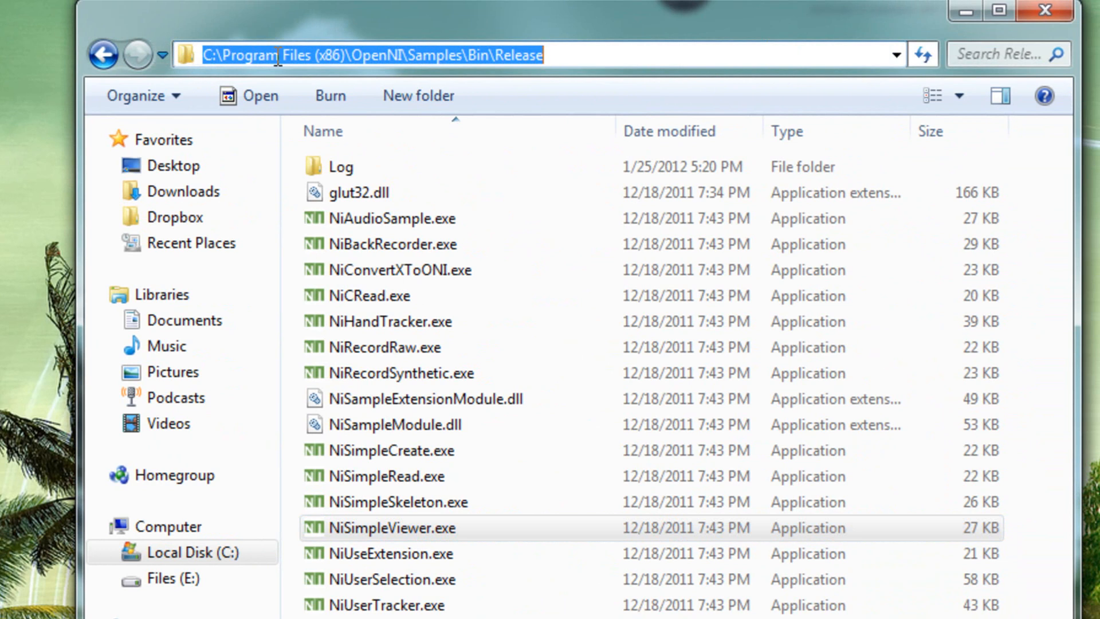
mouse_move(335, 58)
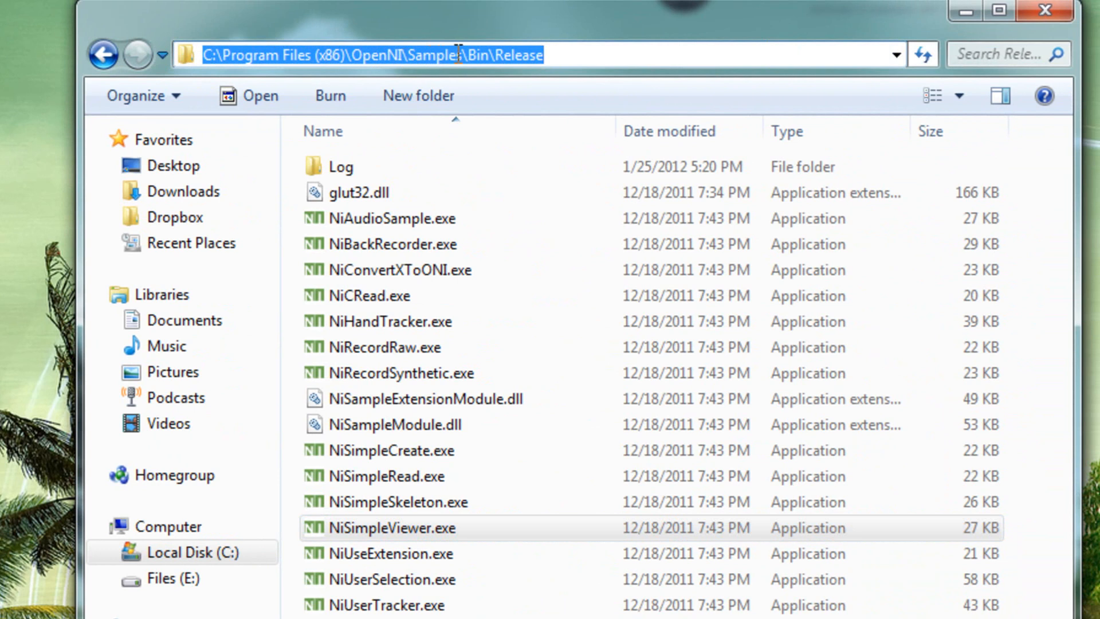
Go to C:\Program Files (x86)\OpenNI\Samples\Bin\Release and scroll its sample programs
text(s)
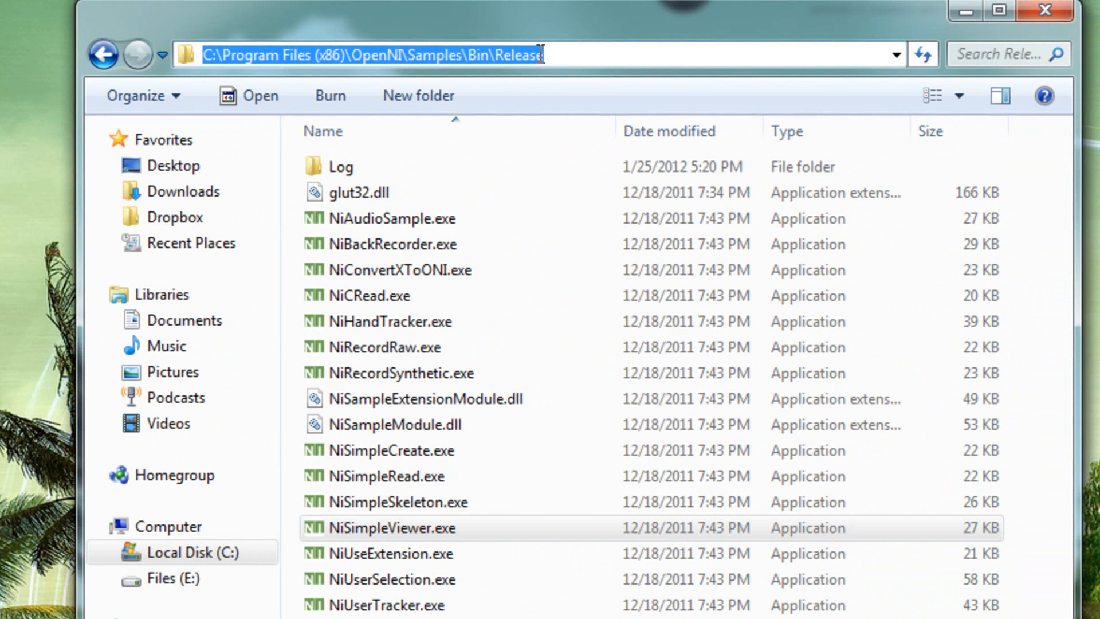
mouse_move(412, 450)
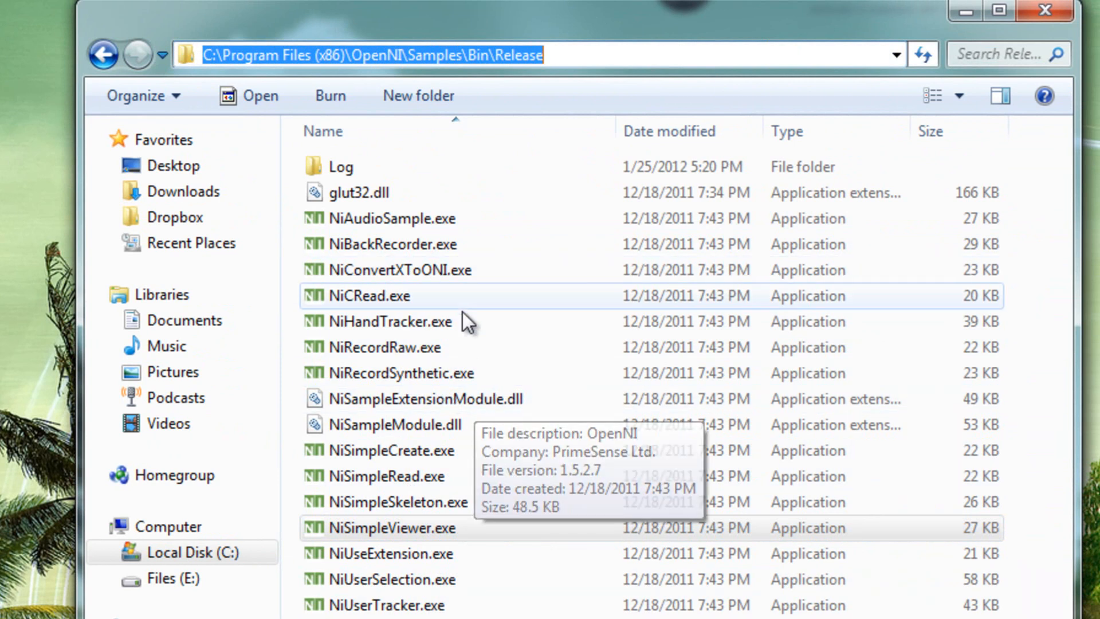
scroll(down, 3)
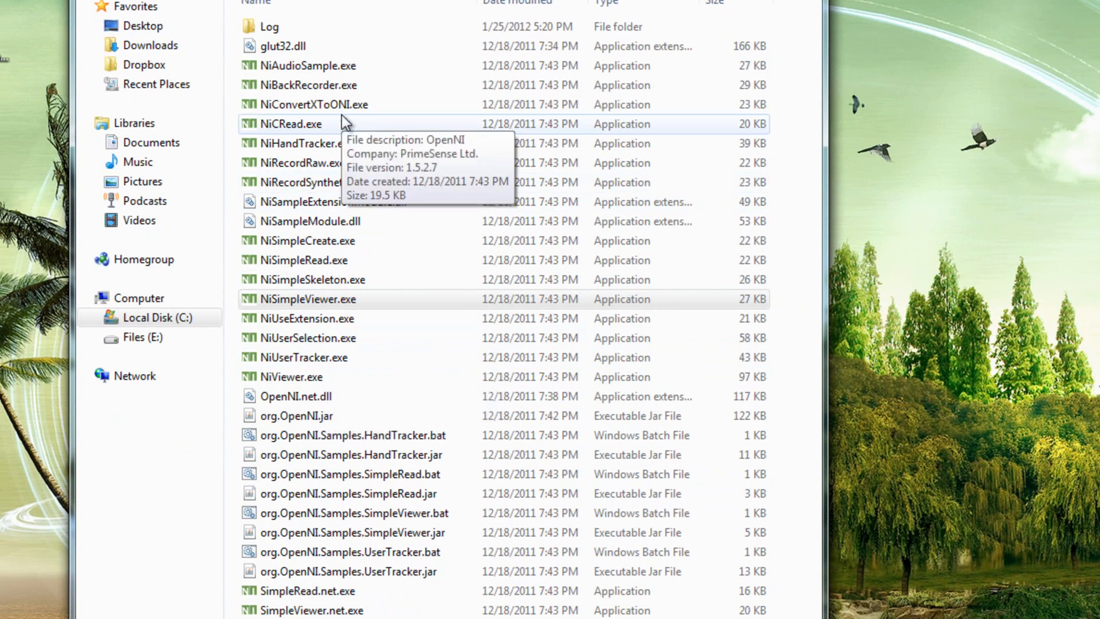
mouse_move(304, 143)
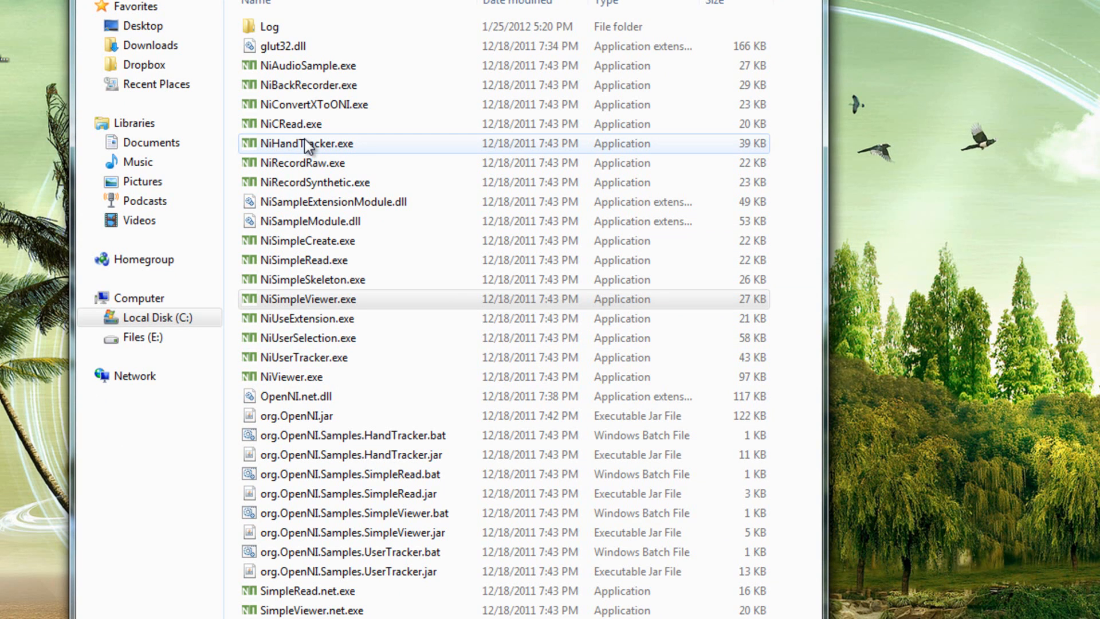
mouse_move(397, 269)
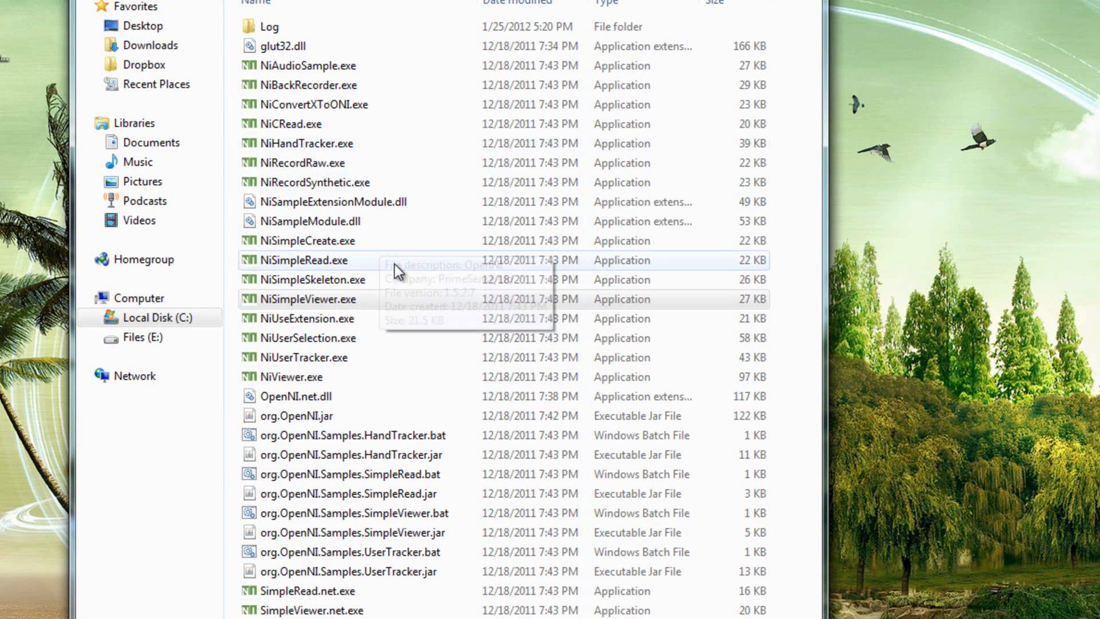
Run NiSimpleViewer.exe from the Release folder, then close its window
click(305, 299)
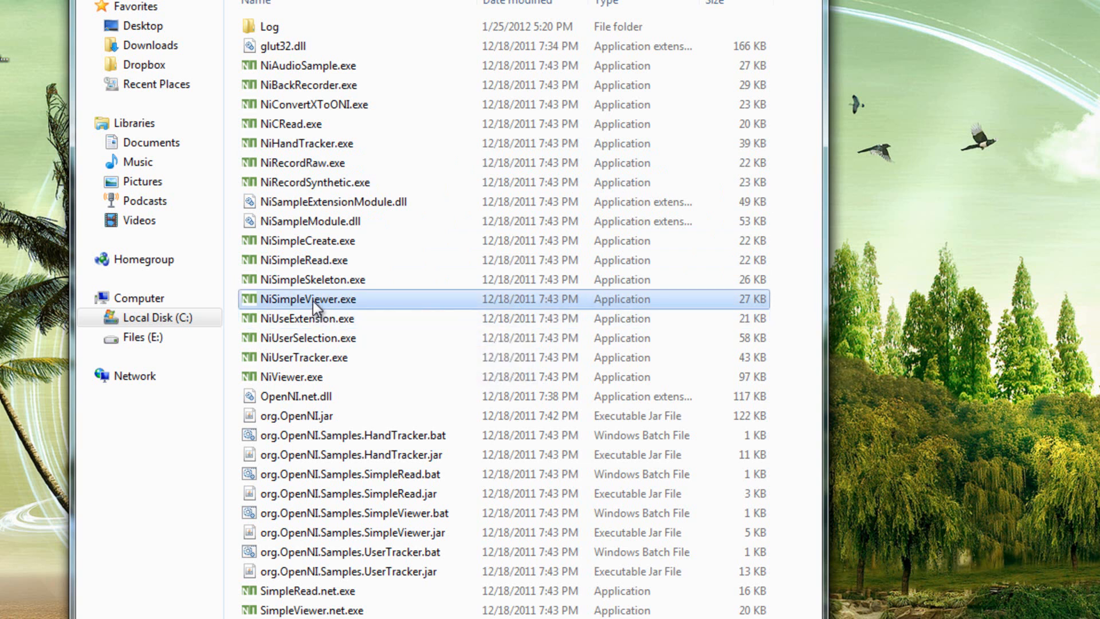
double_click(306, 299)
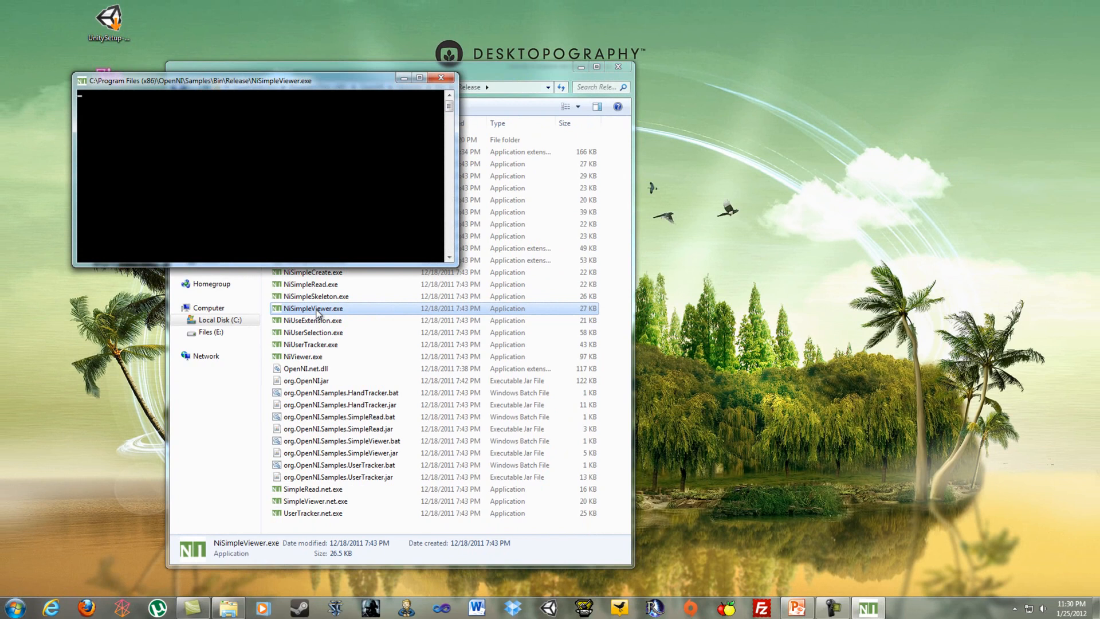
click(441, 78)
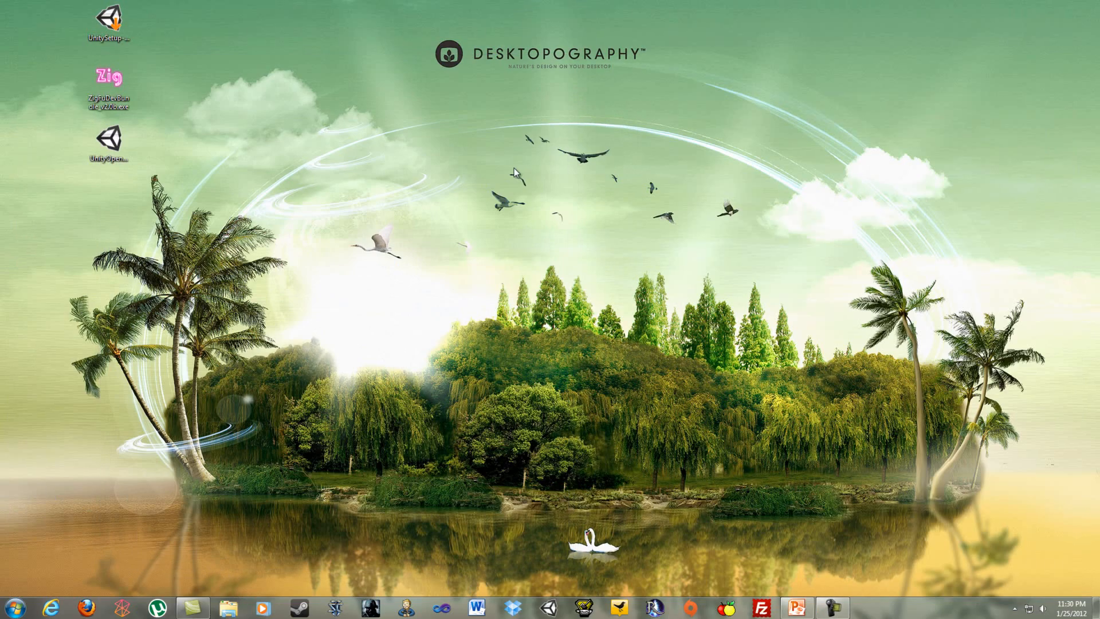
Launch Unity from the desktop and dismiss the Welcome To Unity window
click(109, 141)
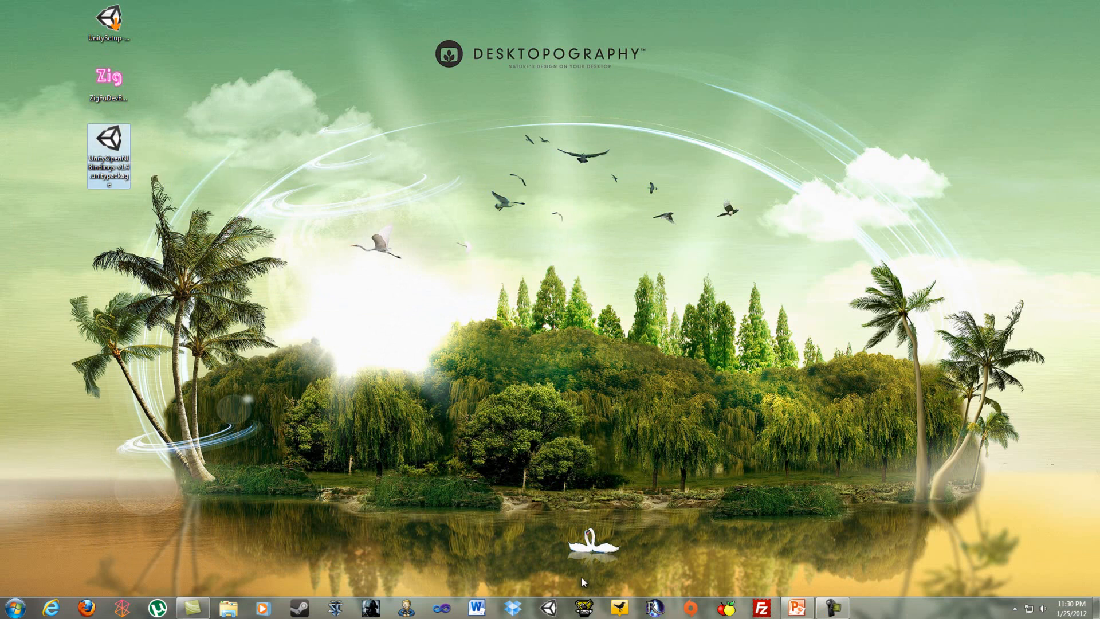
double_click(109, 140)
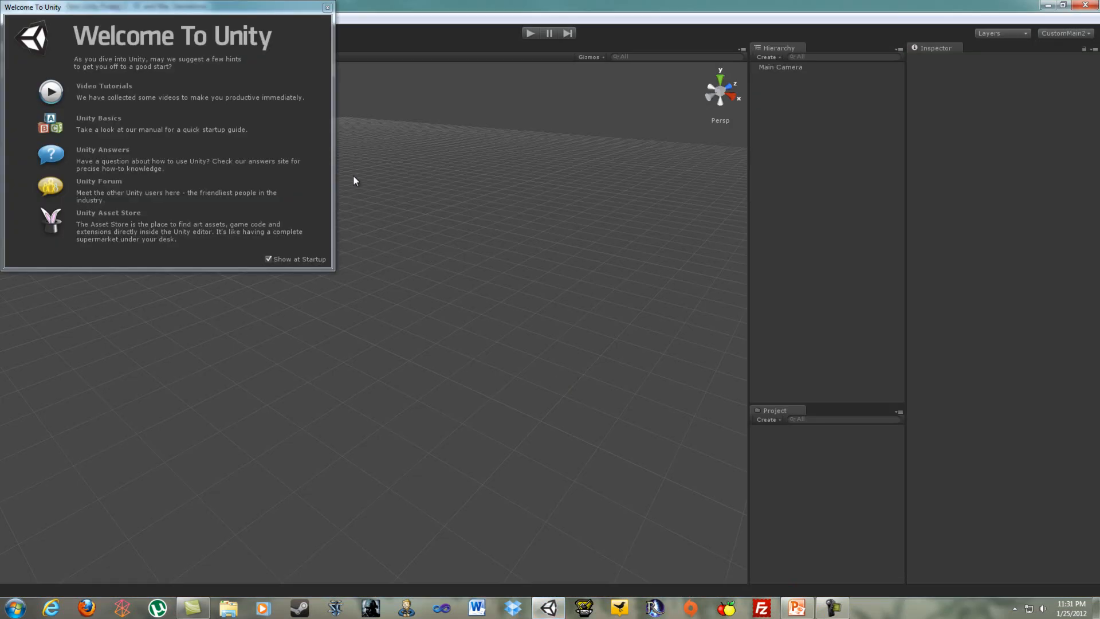
click(327, 7)
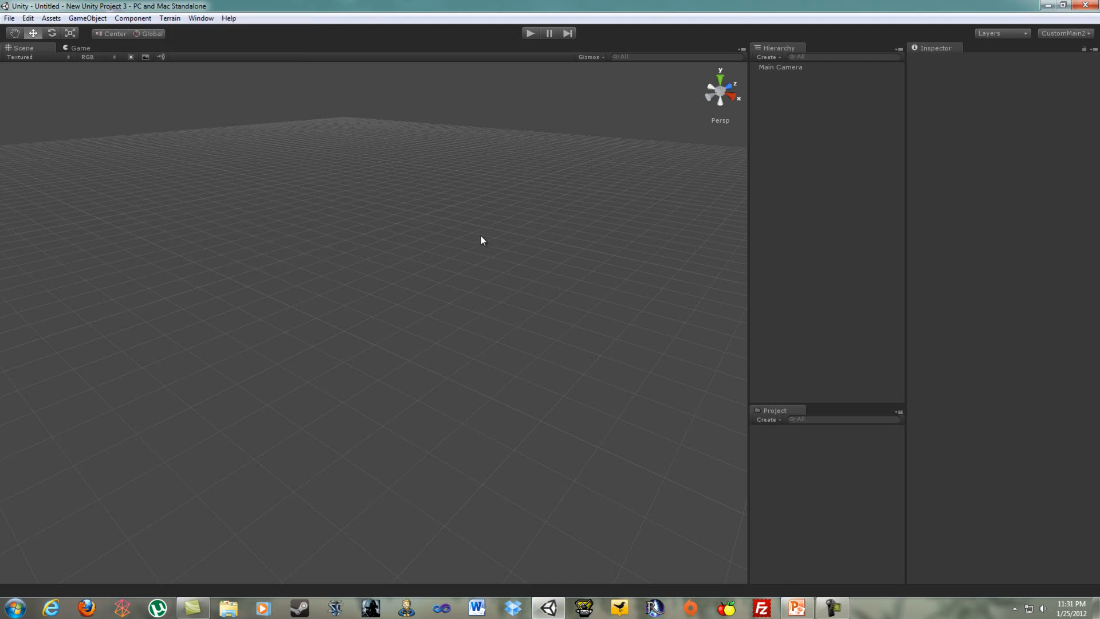
mouse_move(468, 238)
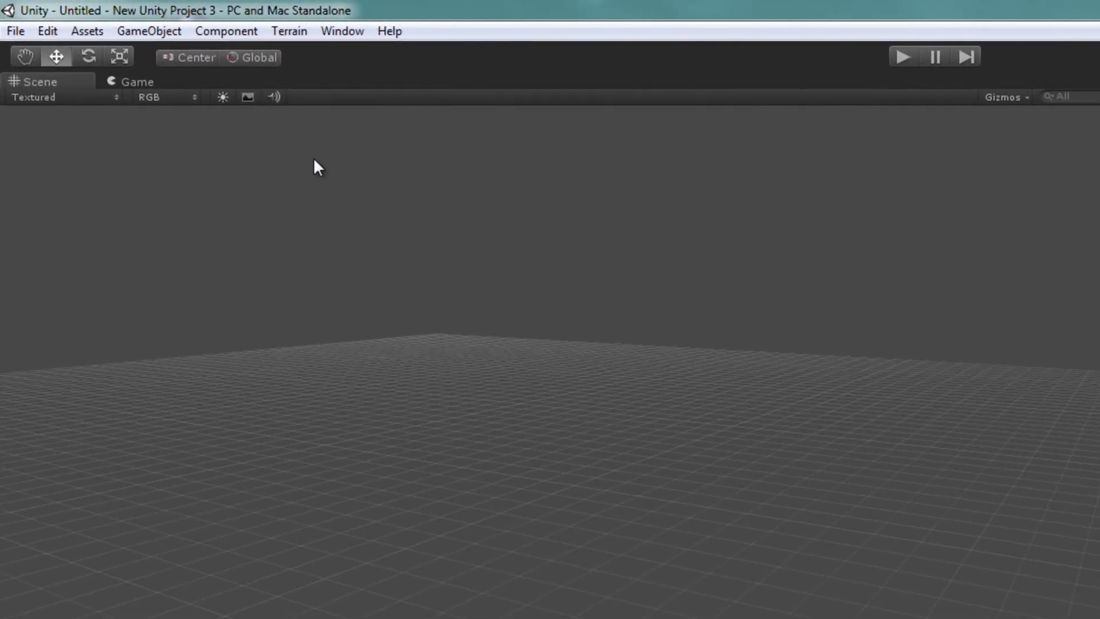
Import the custom package UnityOpenNIBindings-v1.4.unitypackage from the Desktop
click(86, 31)
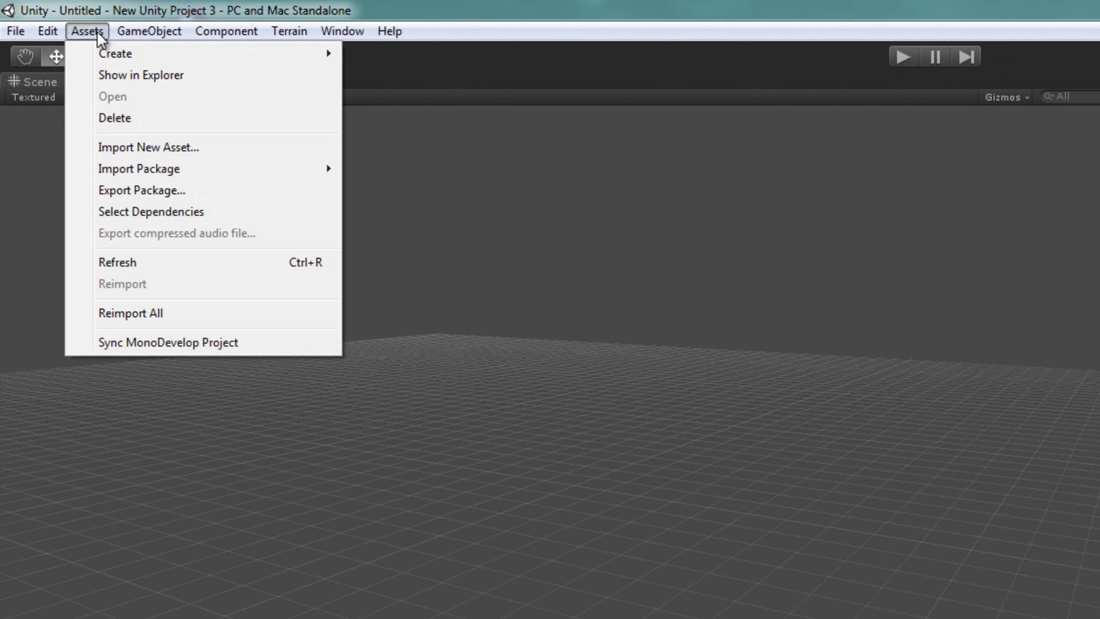
mouse_move(139, 168)
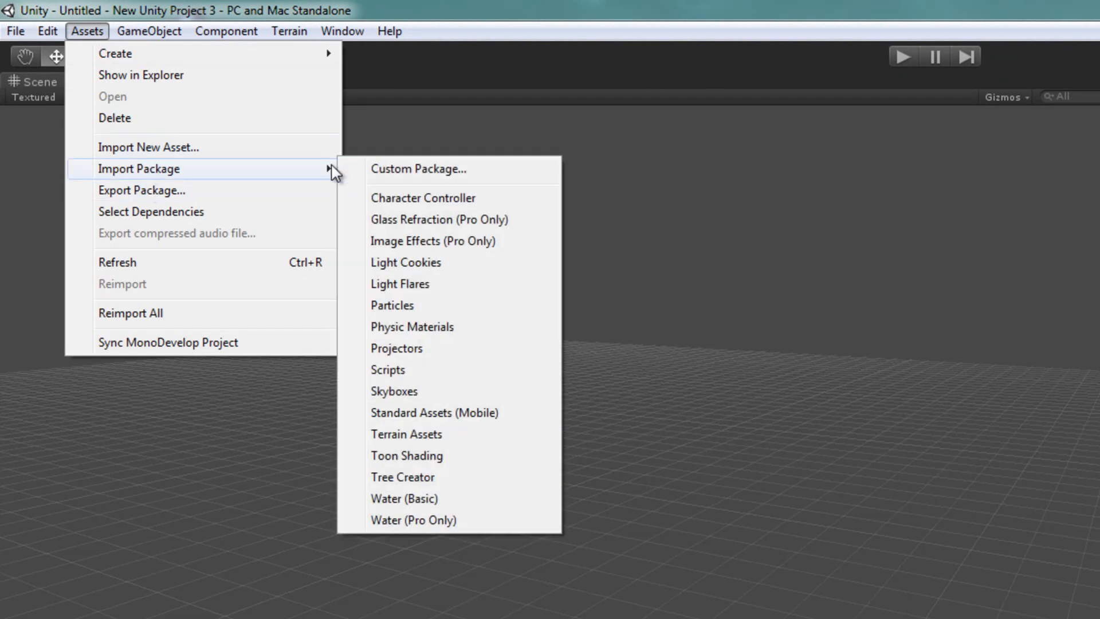
click(418, 168)
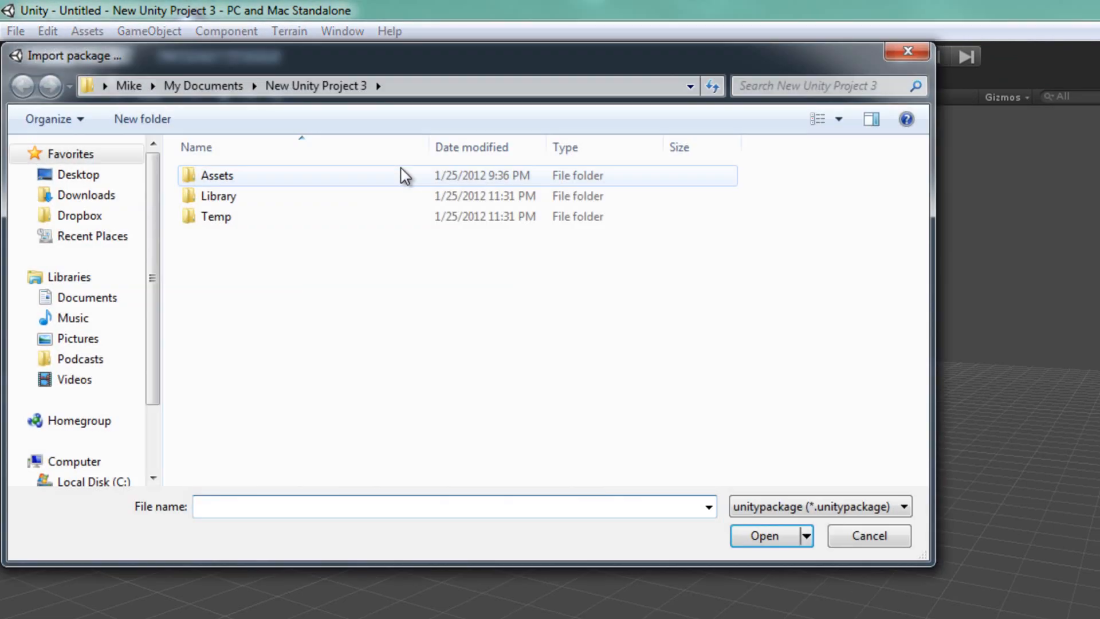
click(78, 175)
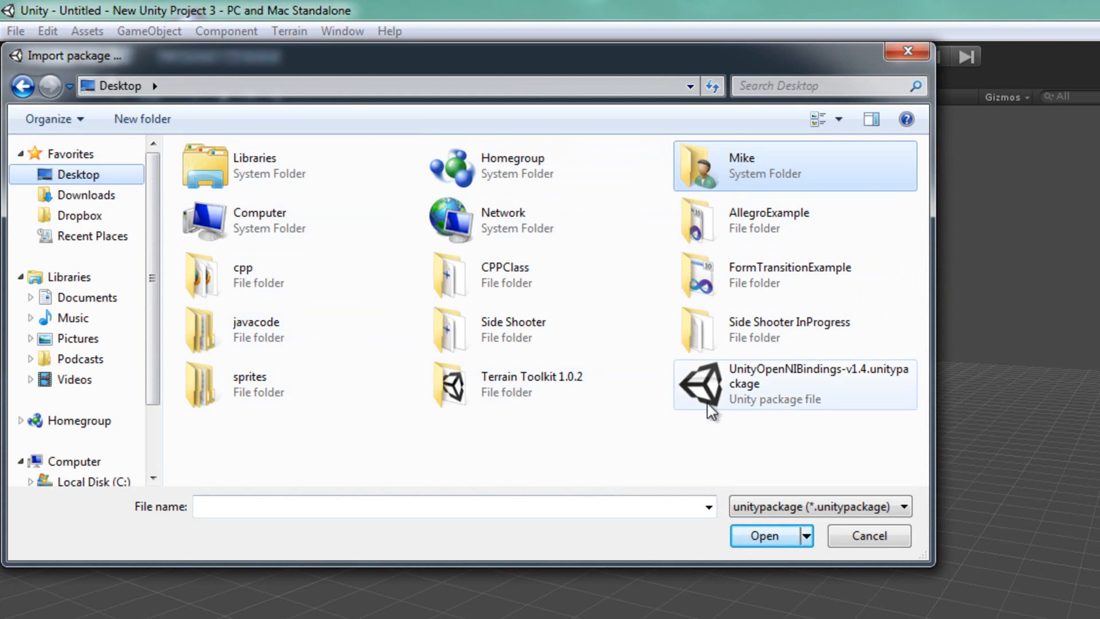
click(793, 384)
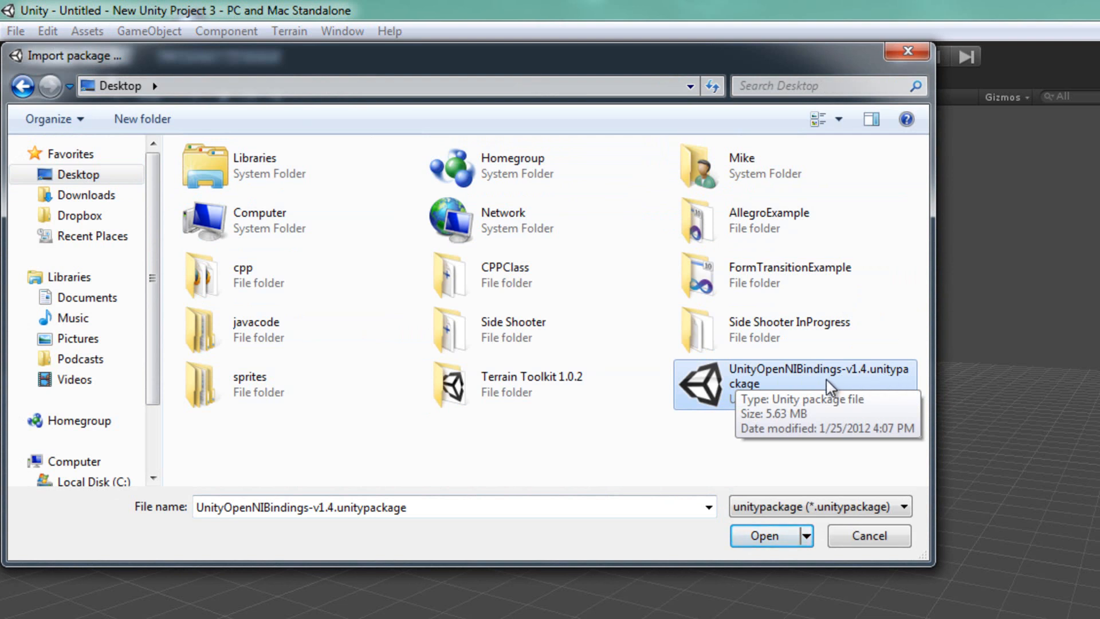
click(763, 535)
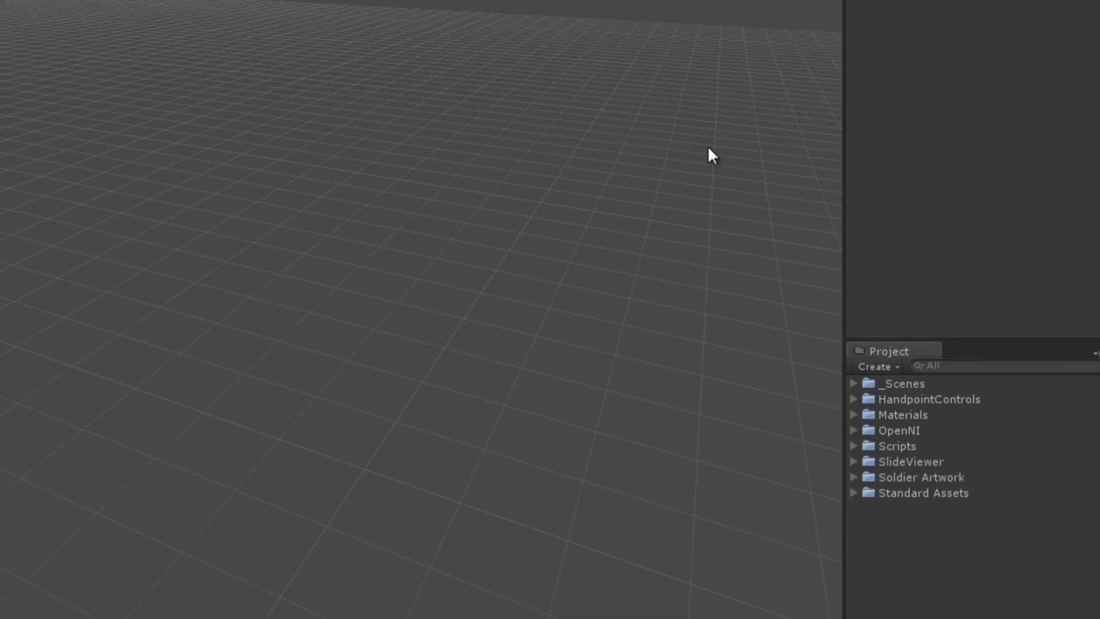
Browse the imported HandpointControls, SlideViewer and Standard Assets folders, then pick AvatarFrontfacing in _Scenes
click(929, 398)
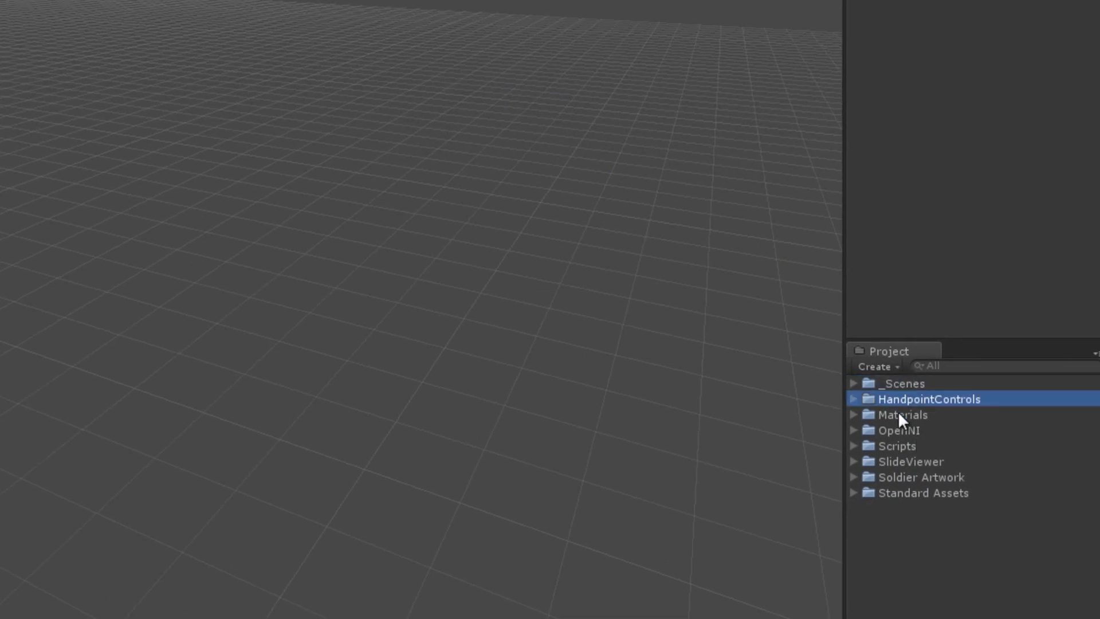
click(912, 461)
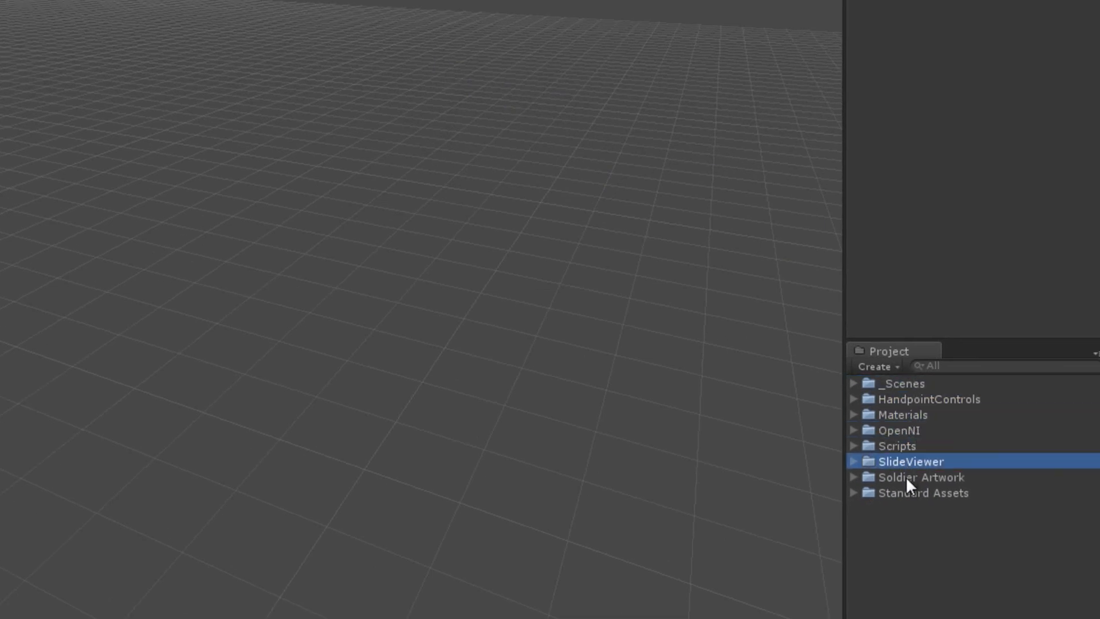
click(923, 493)
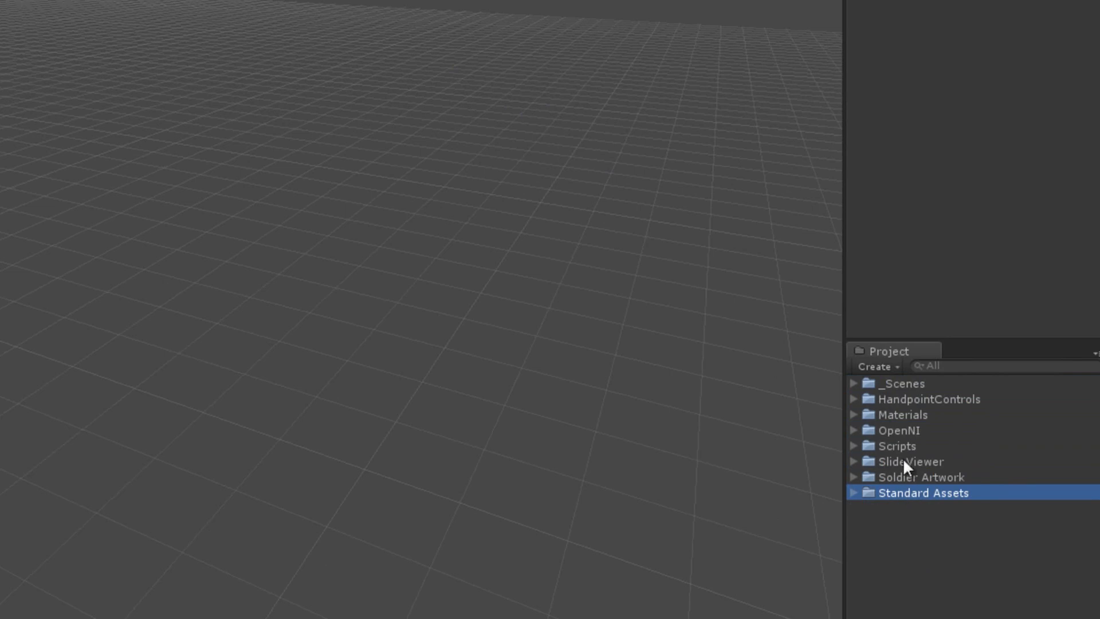
mouse_move(908, 453)
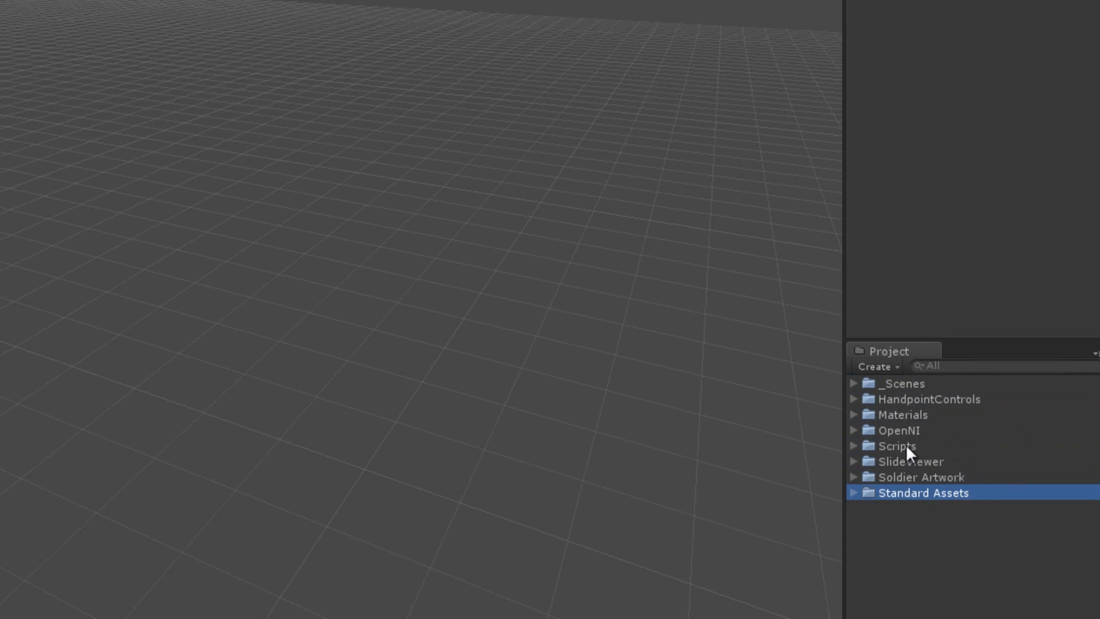
click(900, 431)
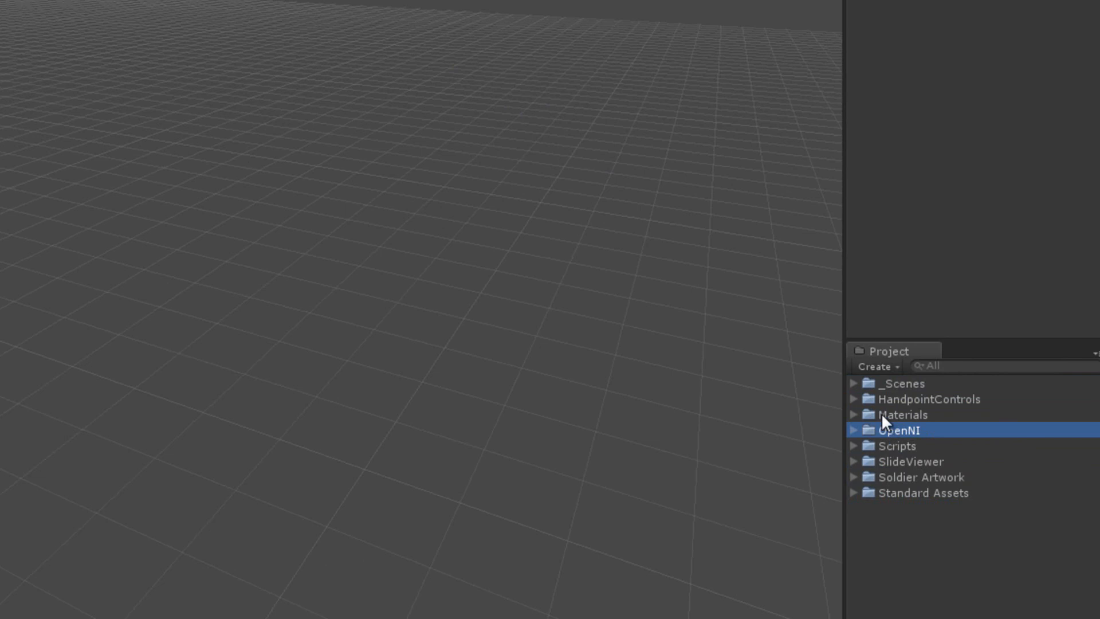
click(854, 383)
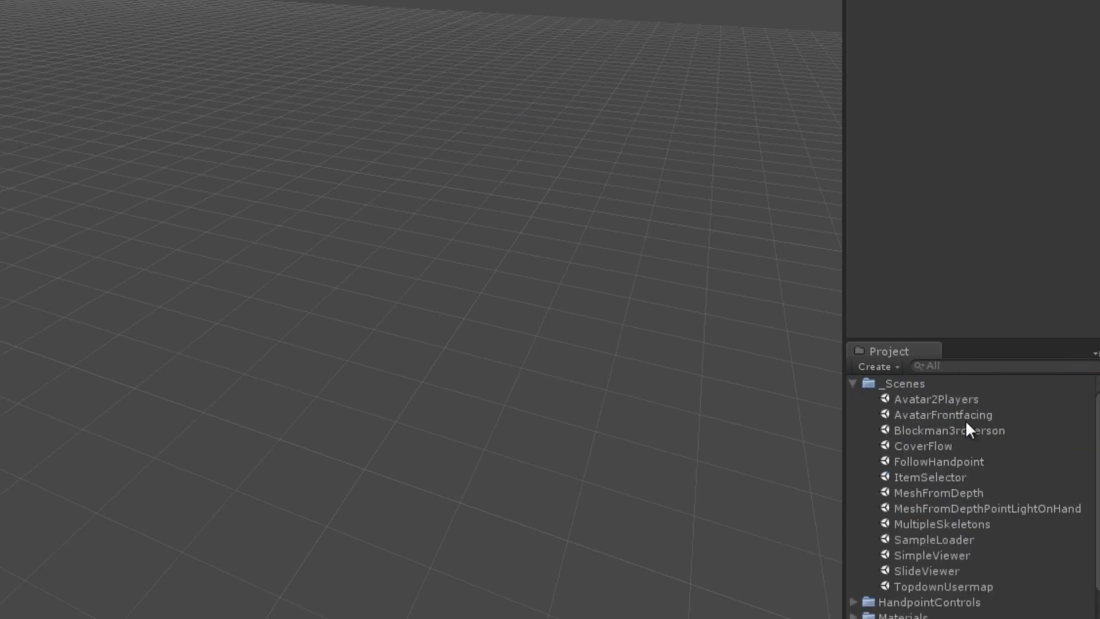
click(943, 413)
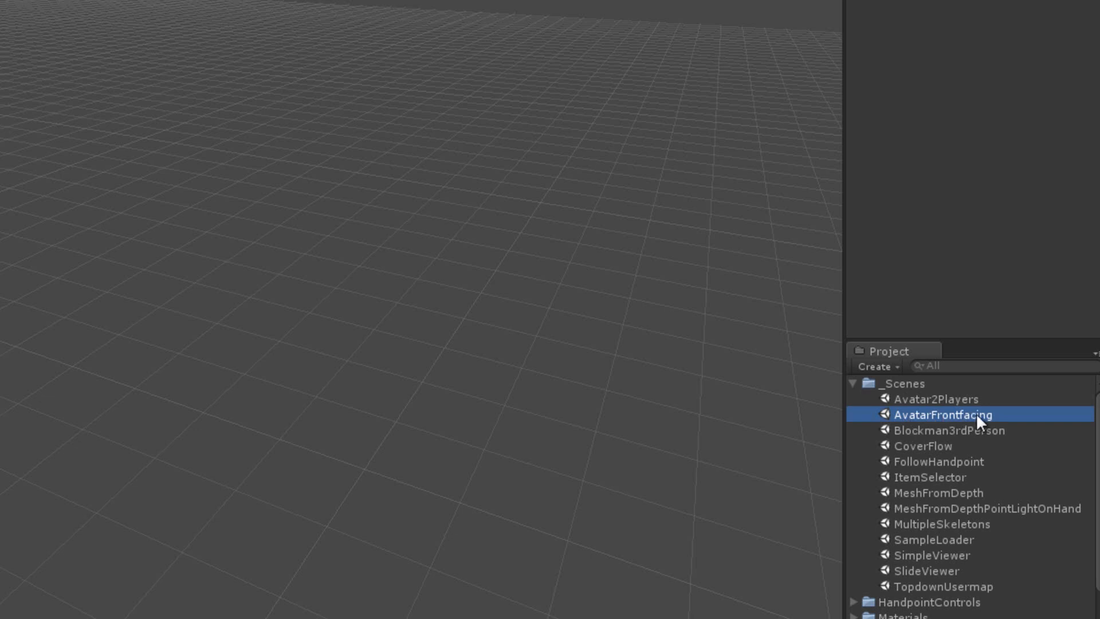
mouse_move(909, 409)
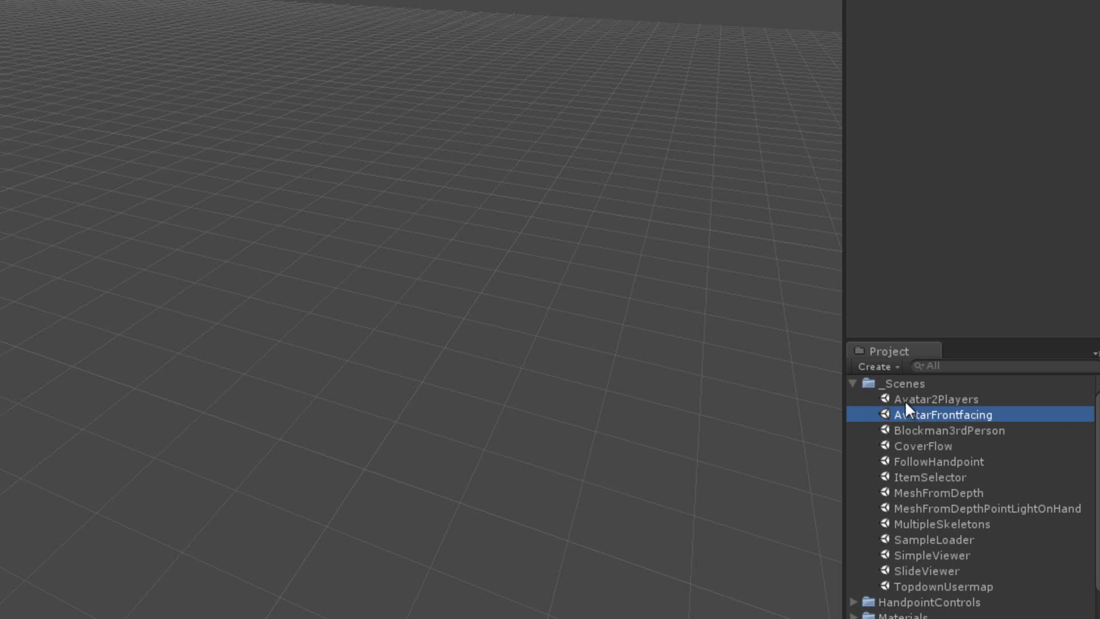
mouse_move(967, 407)
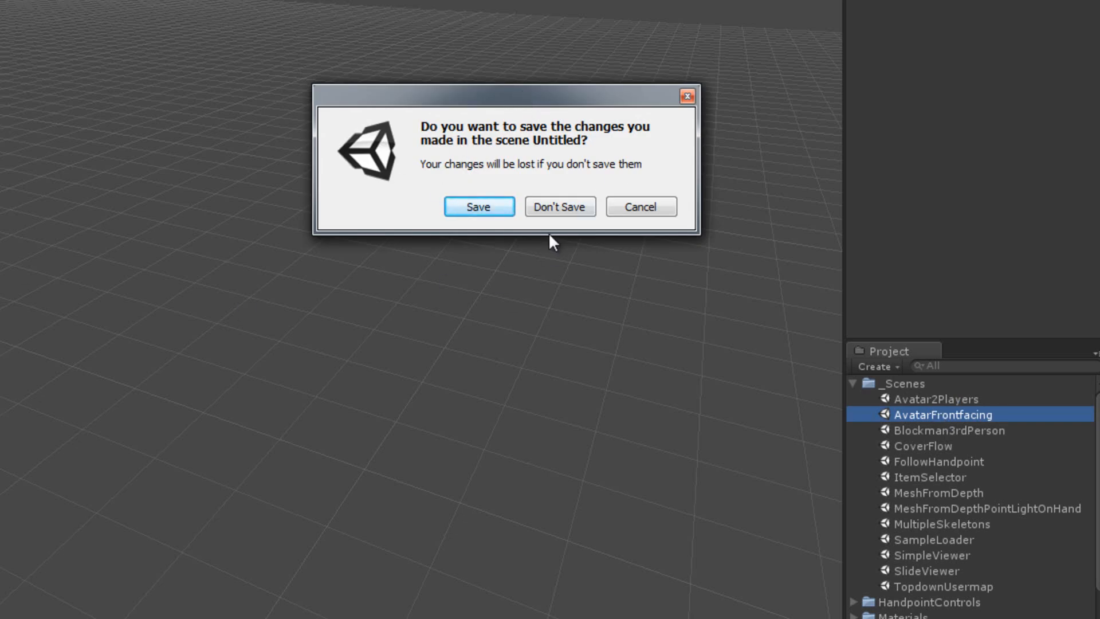
Discard the untitled scene and start playing AvatarFrontfacing
click(559, 207)
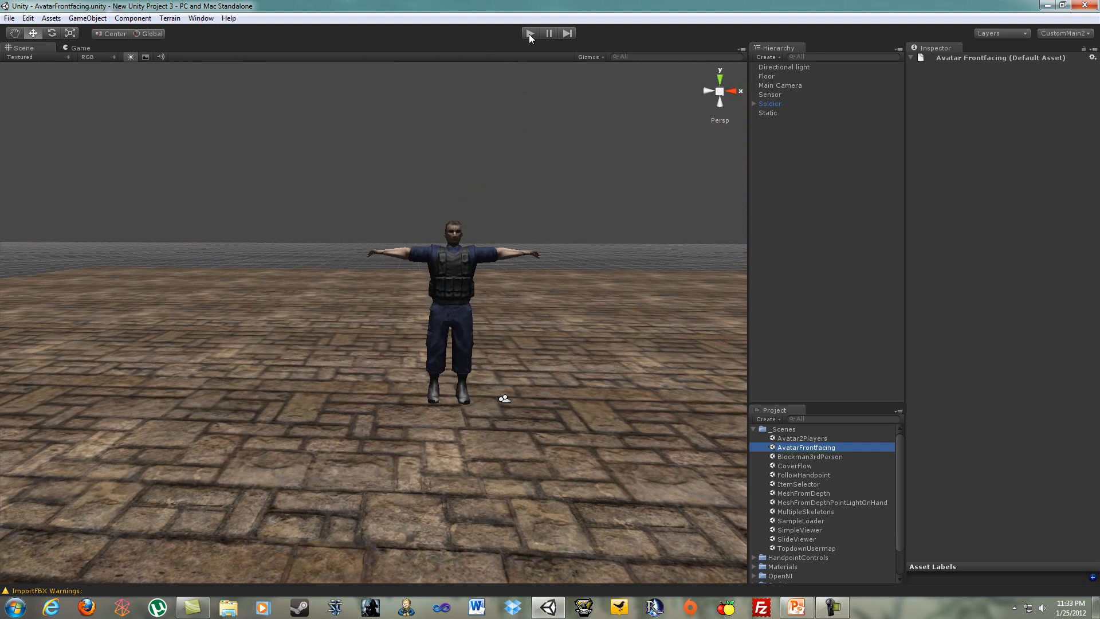
click(529, 33)
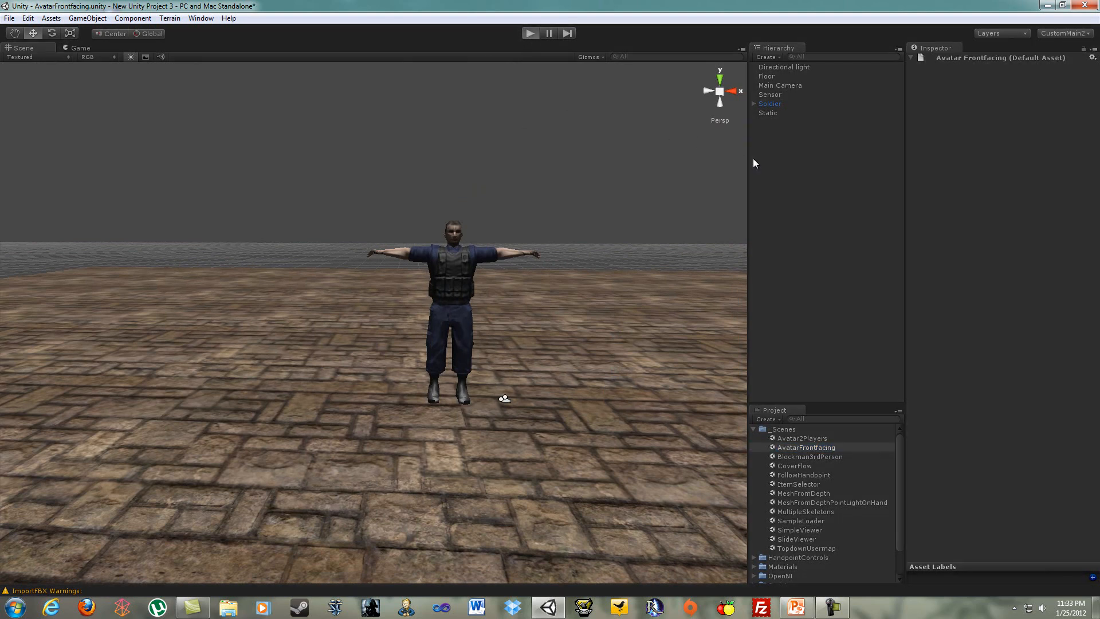
click(529, 33)
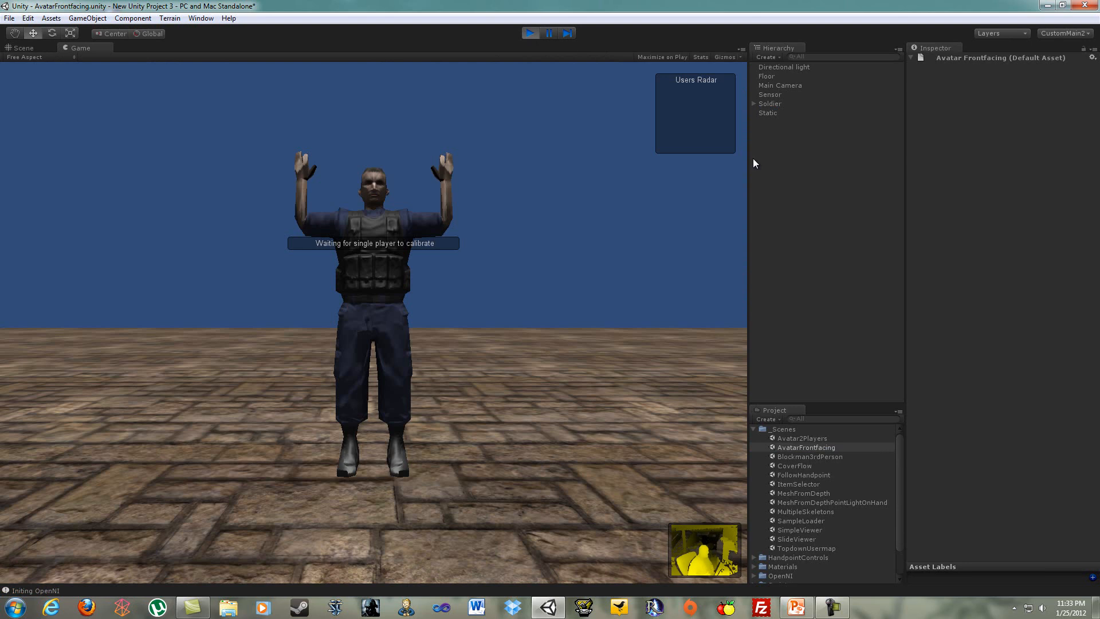